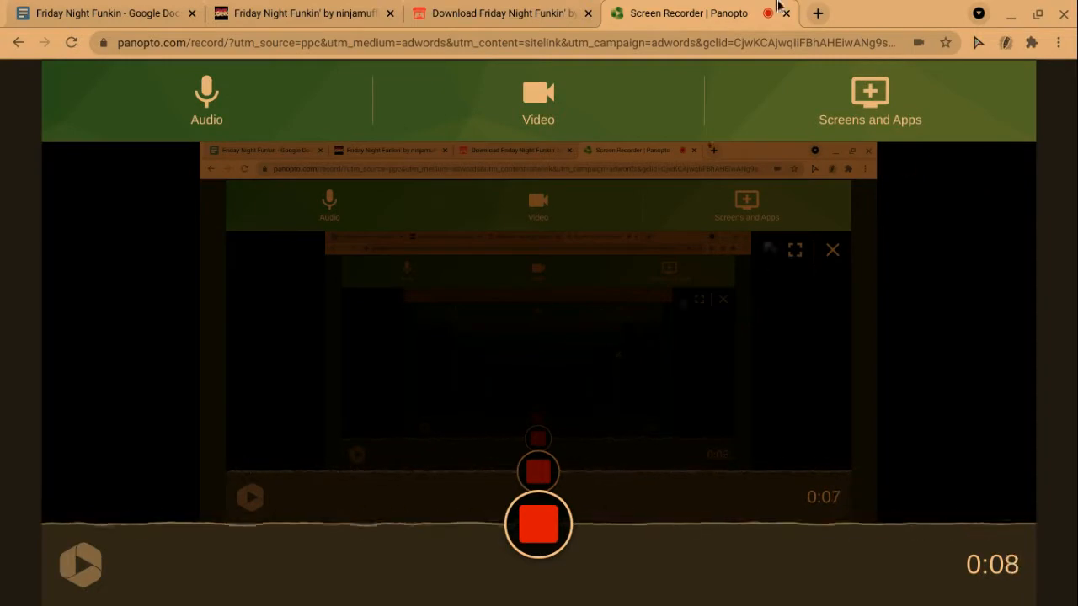
Navigate to the itch.io page, decline payment and reach the funkin zip downloads list
left_click(815, 14)
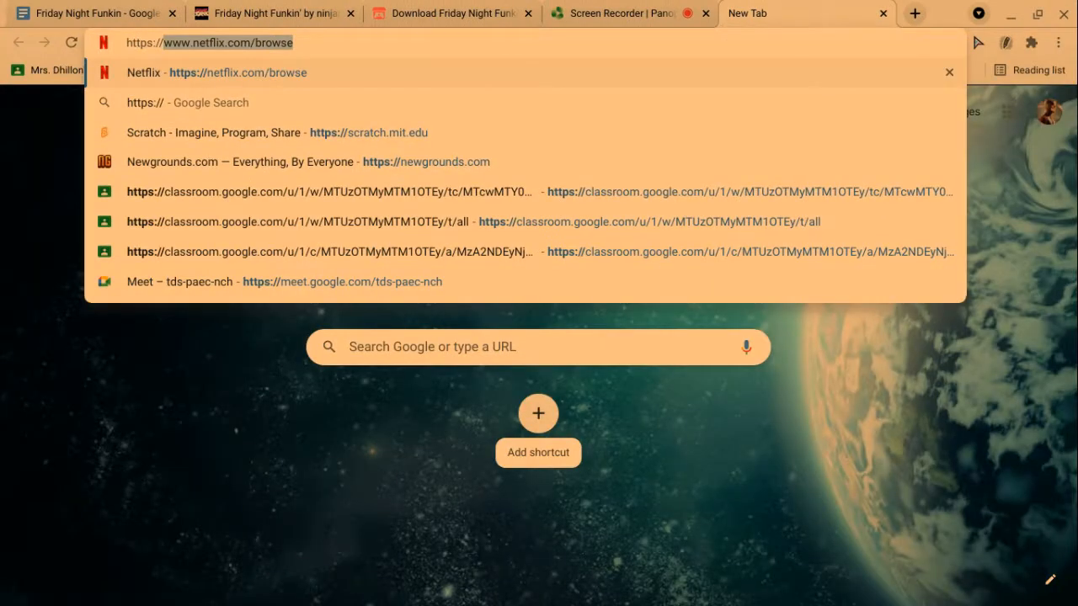
type("https://youtube.com")
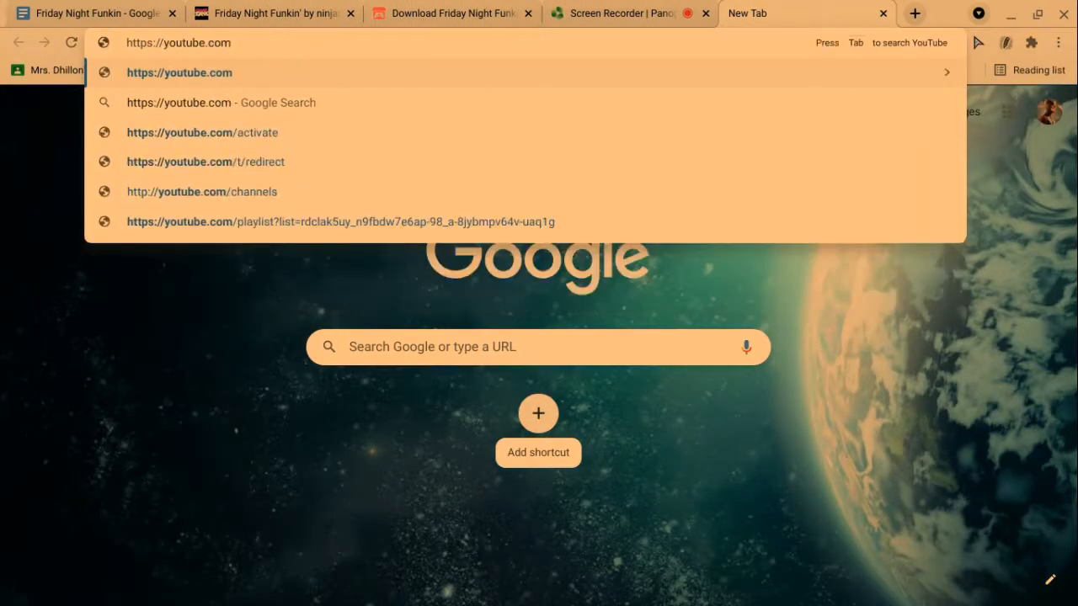
type("/flash19")
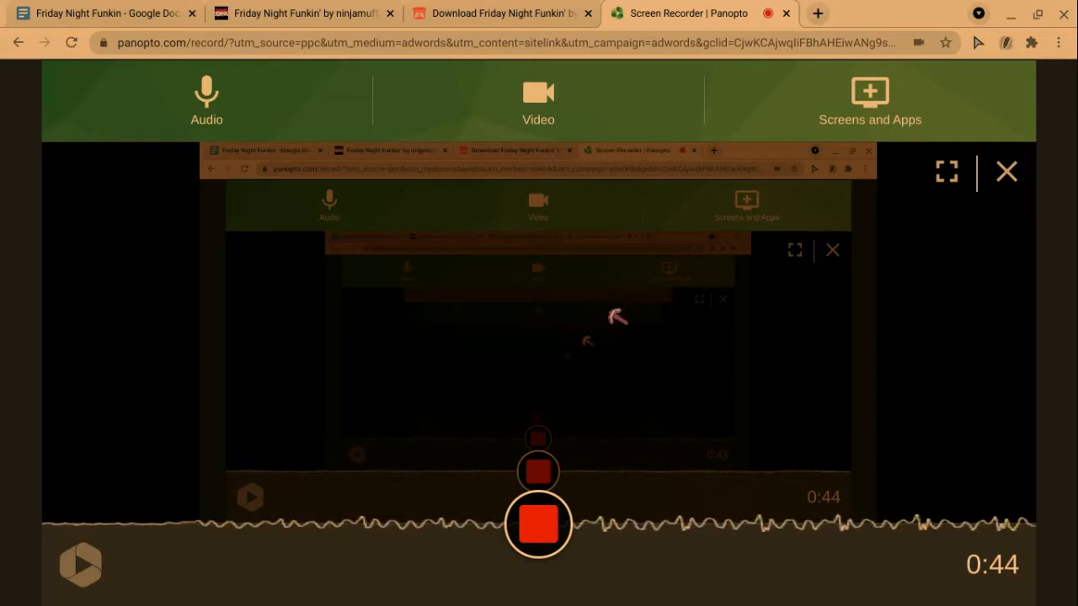
mouse_move(673, 249)
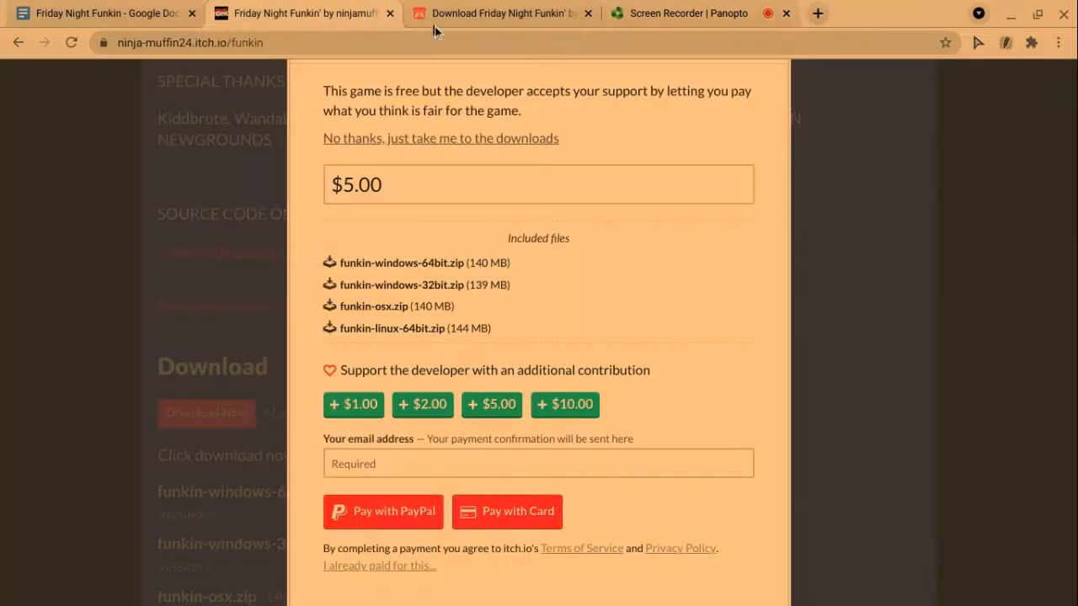
left_click(440, 138)
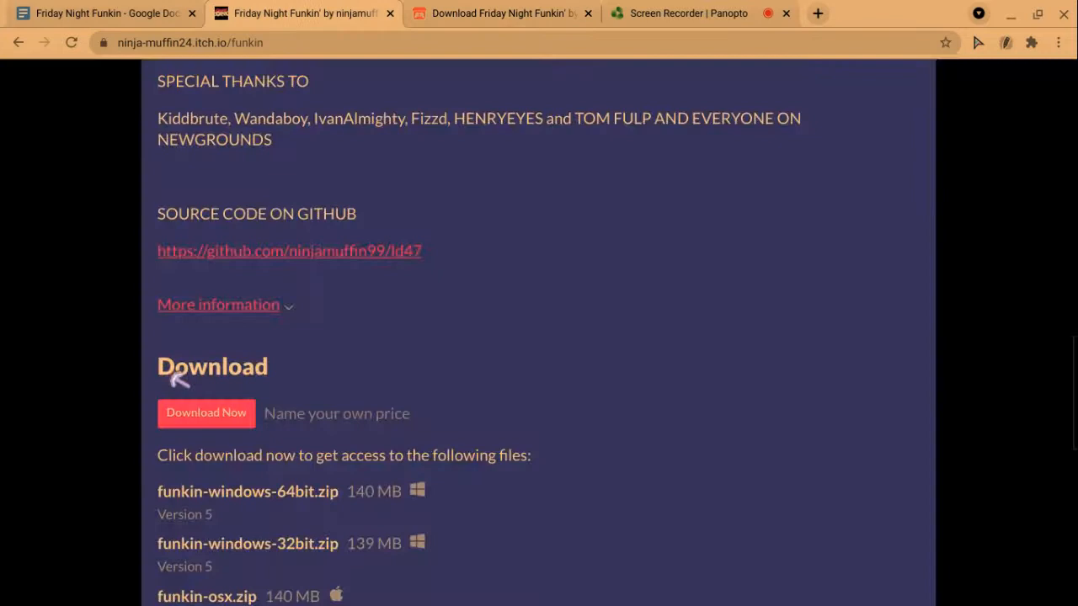
left_click(205, 412)
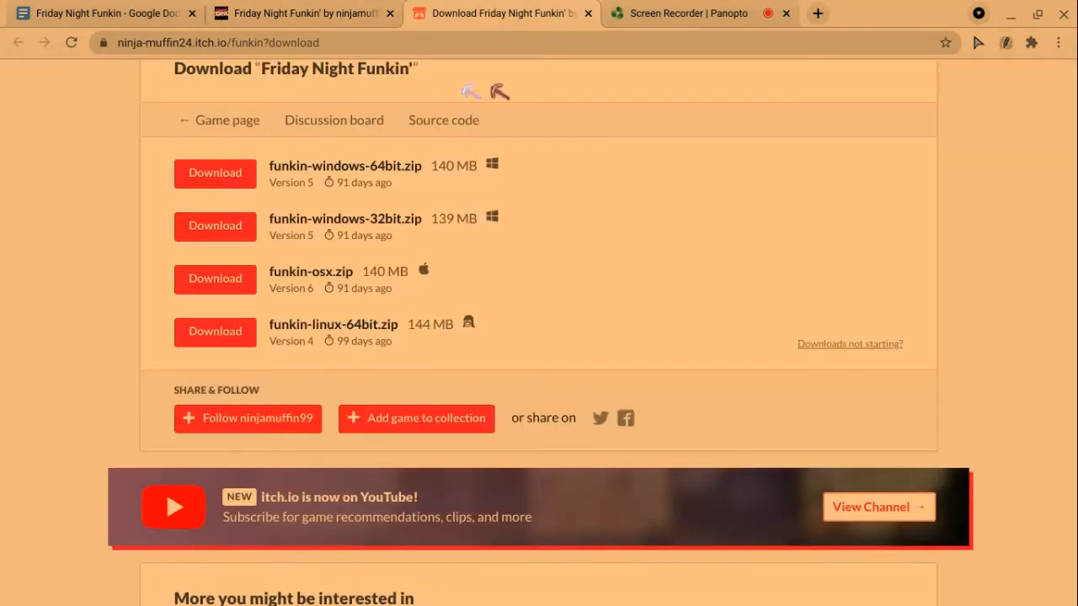
mouse_move(289, 221)
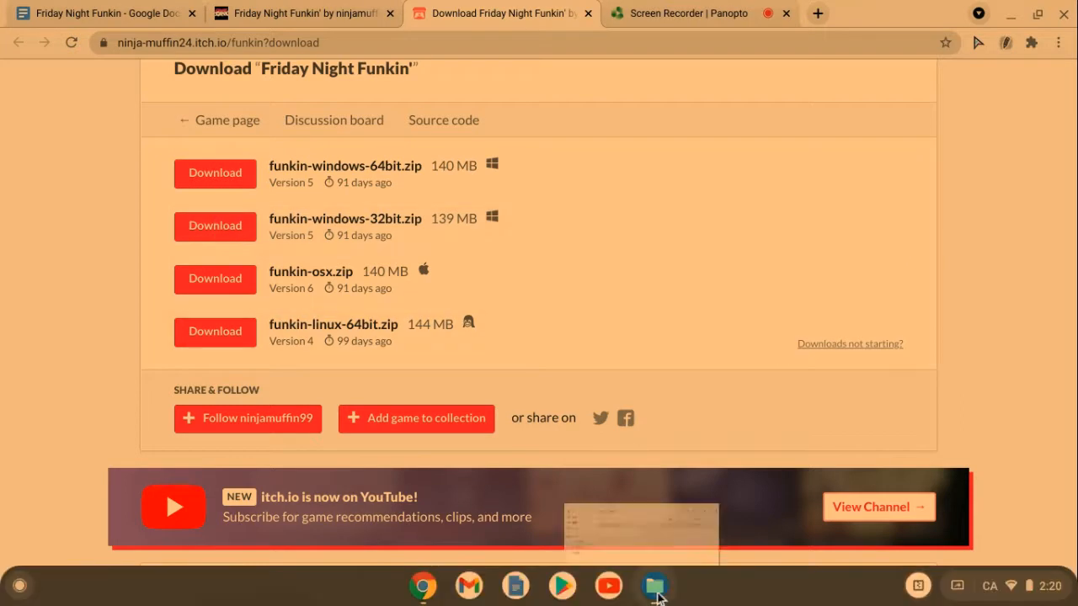
left_click(653, 586)
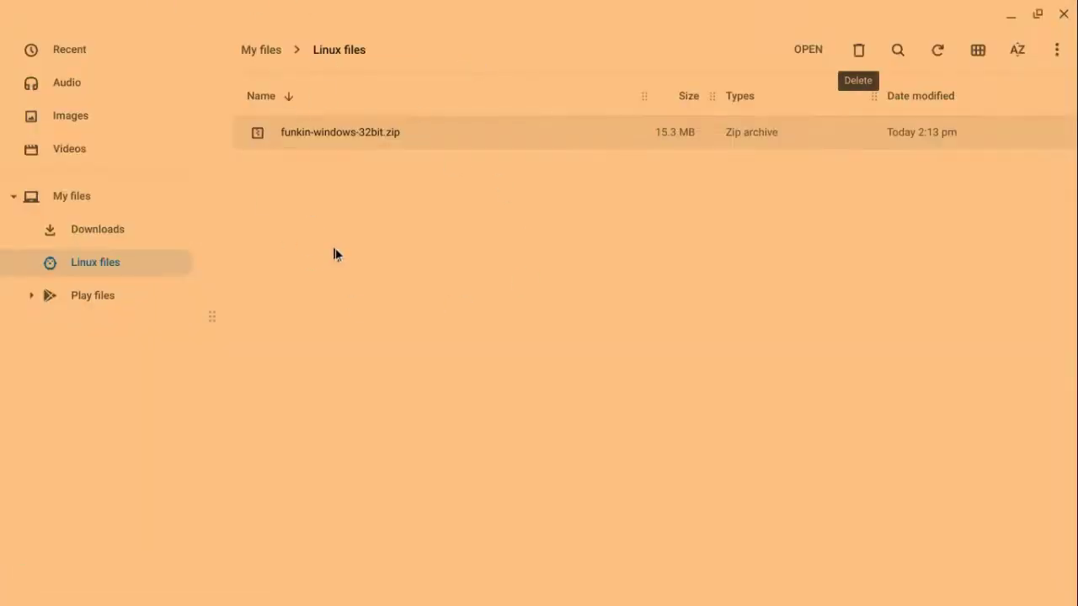
left_click(98, 229)
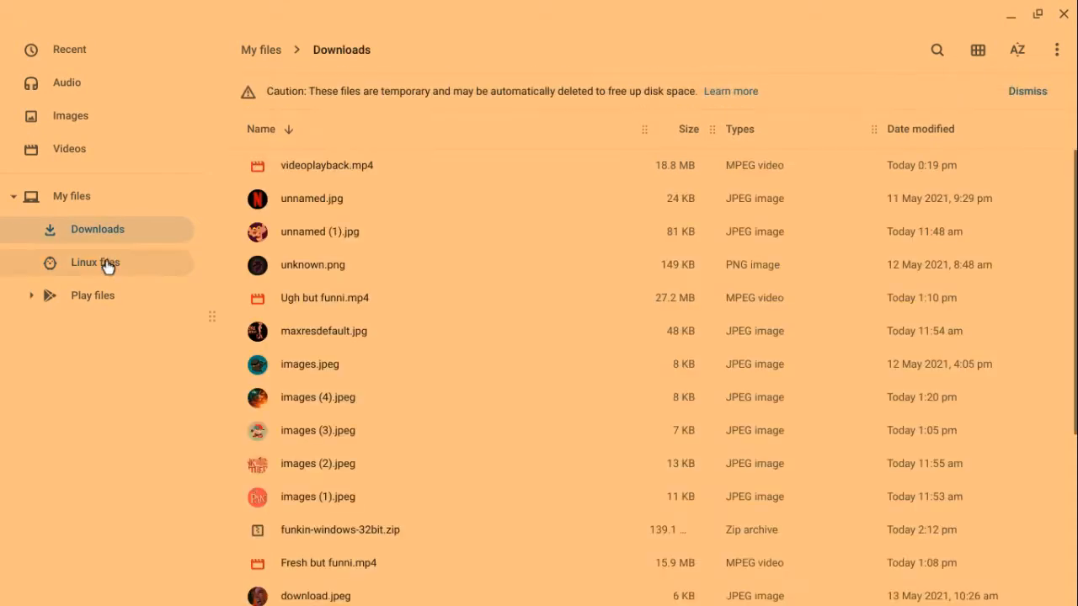
left_click(95, 263)
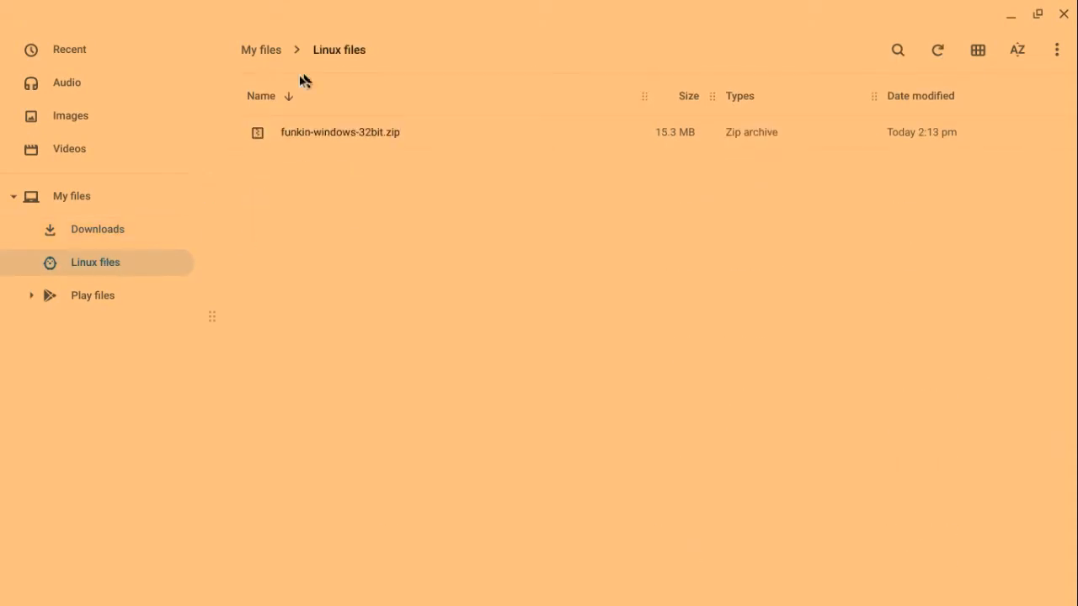
mouse_move(1050, 50)
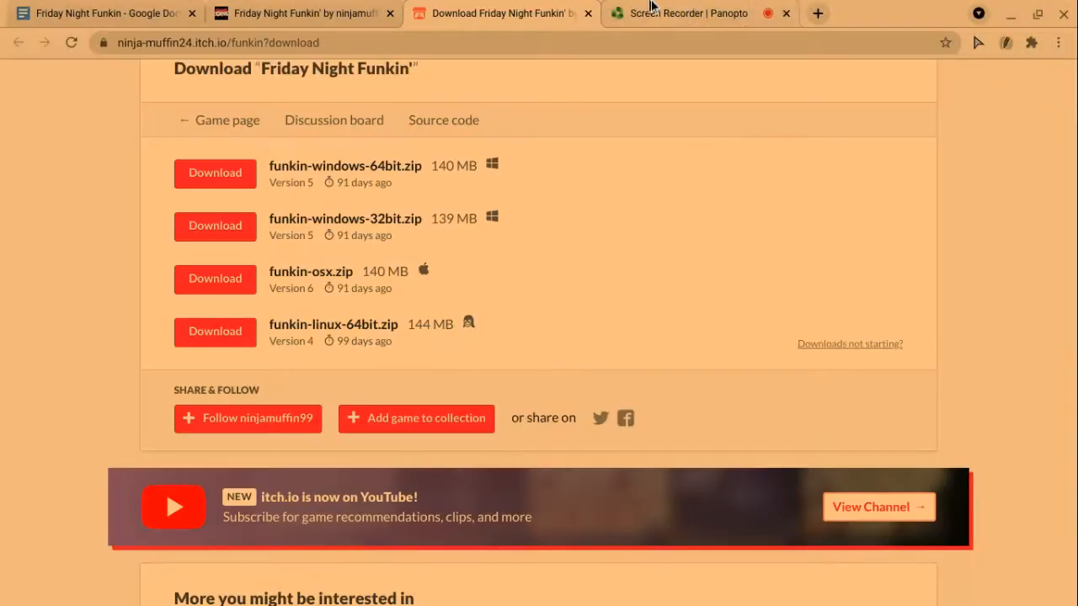
Select and copy 'sudo dpkg --add-architecture i386' from the instructions doc
left_click(686, 14)
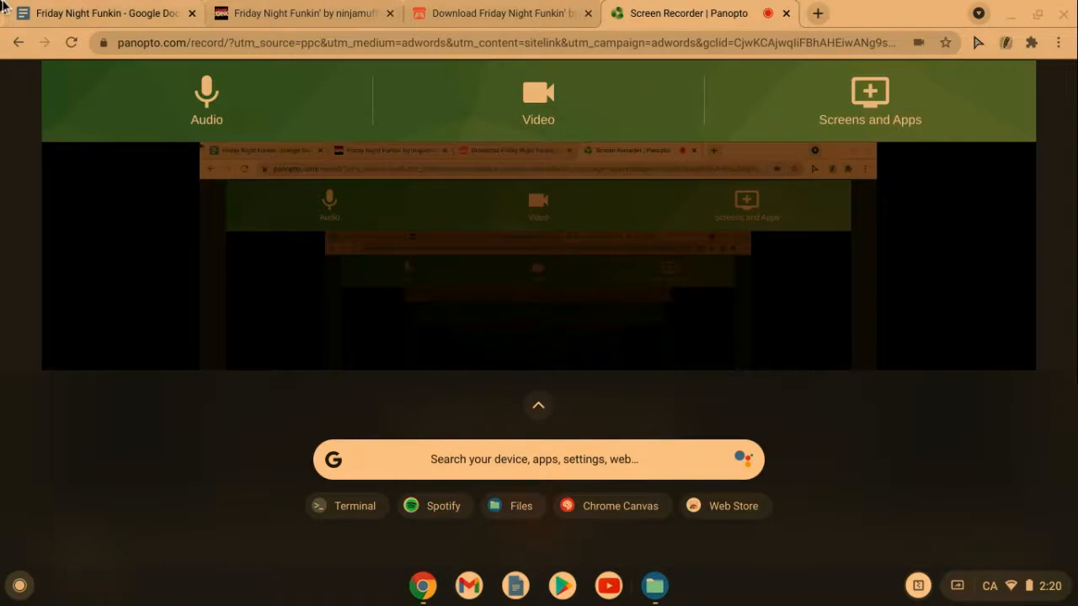
left_click(101, 14)
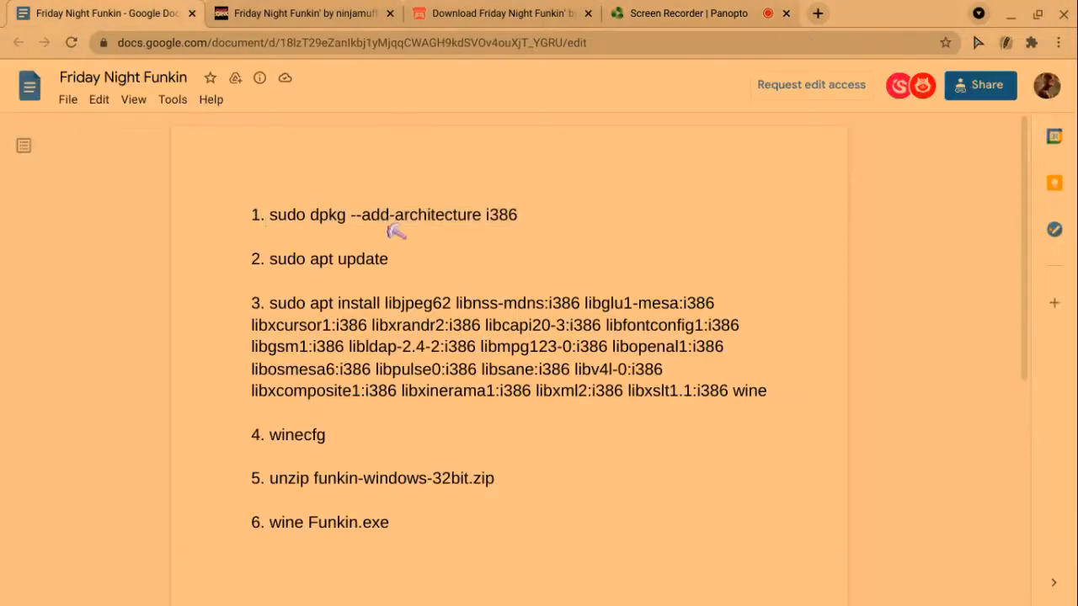
triple_click(394, 216)
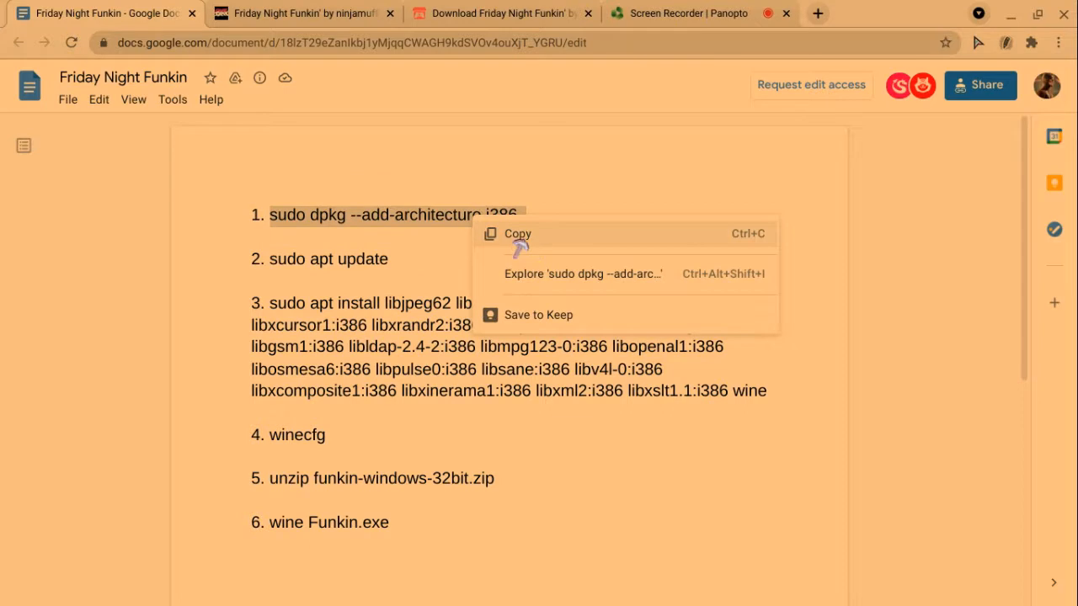
left_click(686, 13)
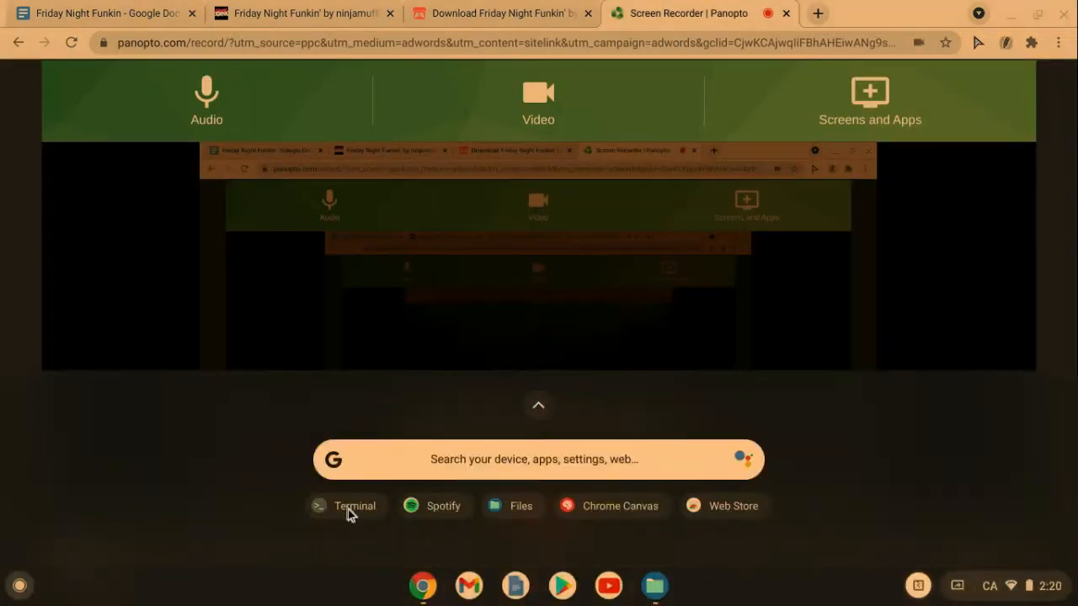
Paste and run sudo dpkg --add-architecture i386 in the Terminal
left_click(354, 506)
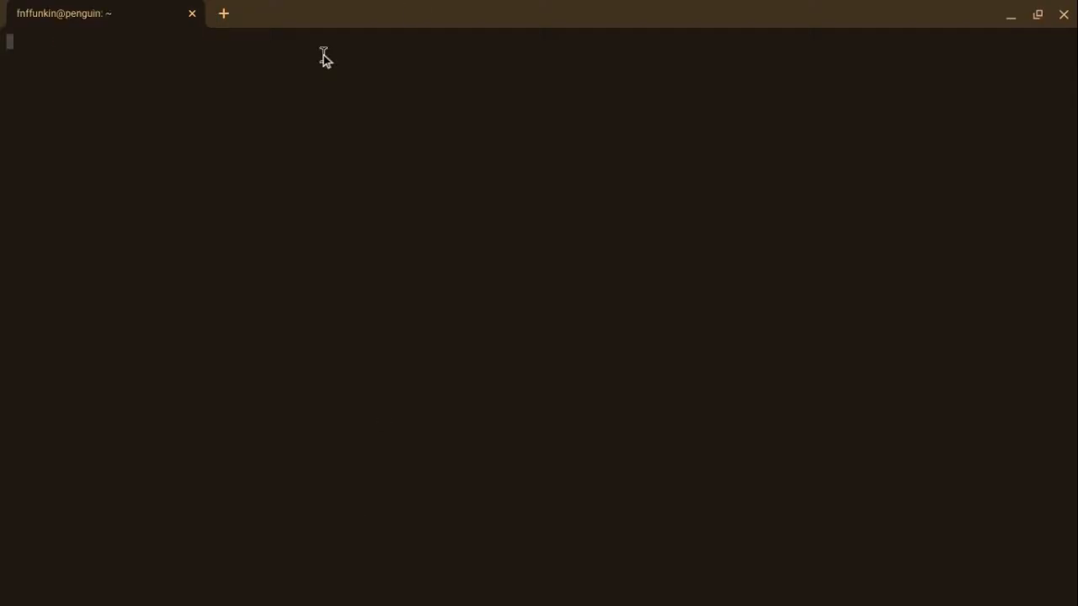
key("Return")
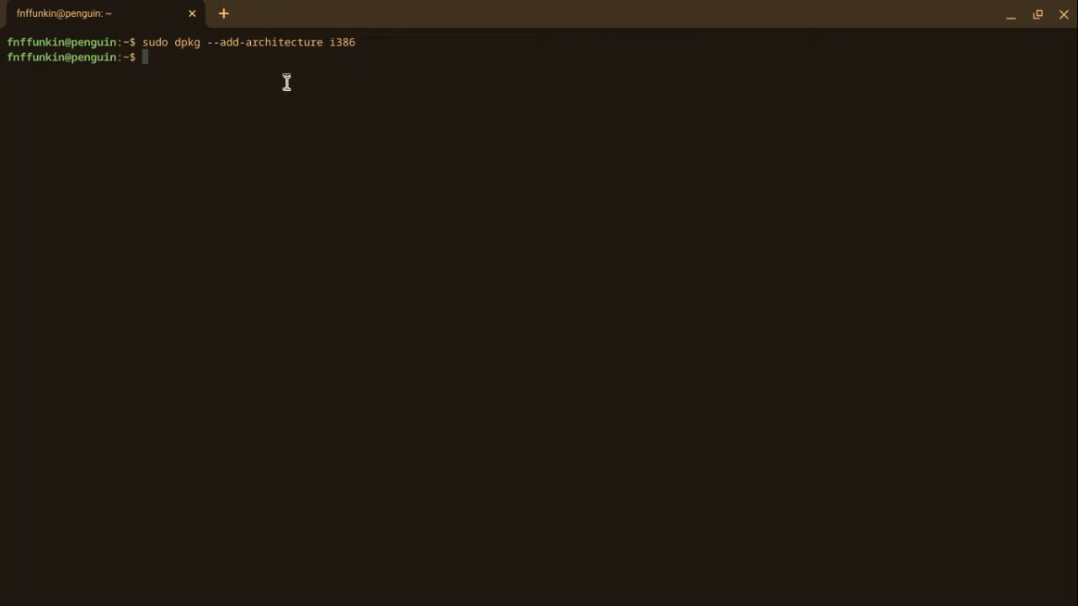
mouse_move(296, 53)
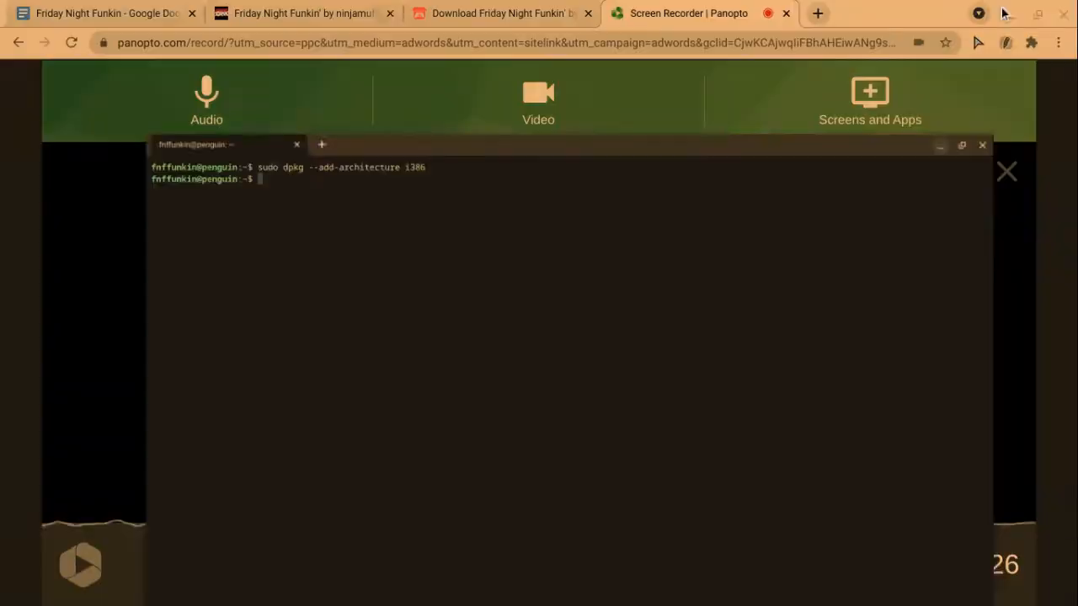
Copy 'sudo apt update' from the doc via the right-click menu
left_click(101, 13)
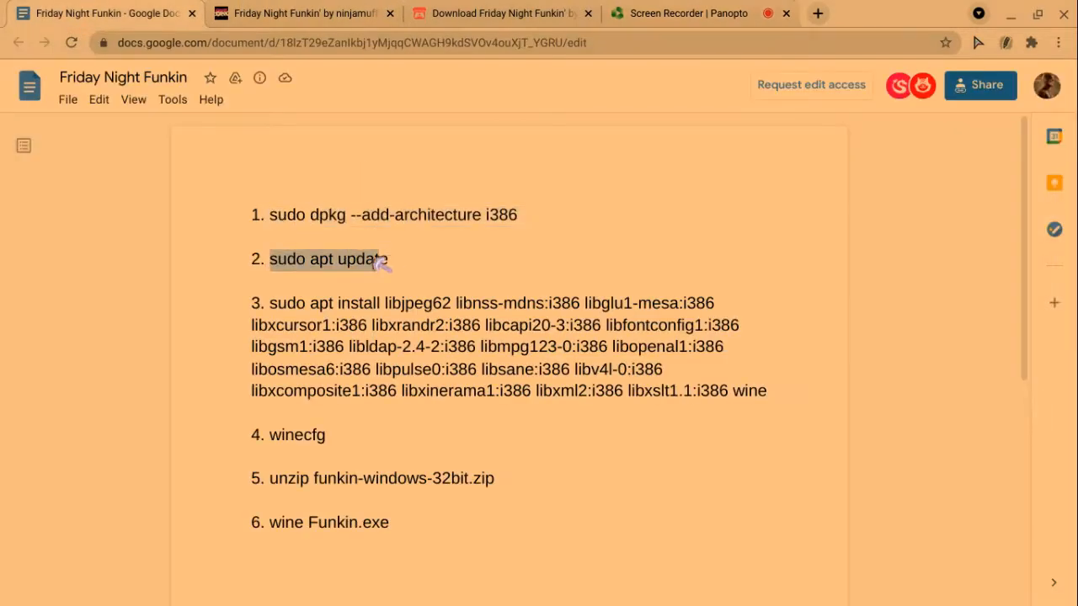
right_click(336, 259)
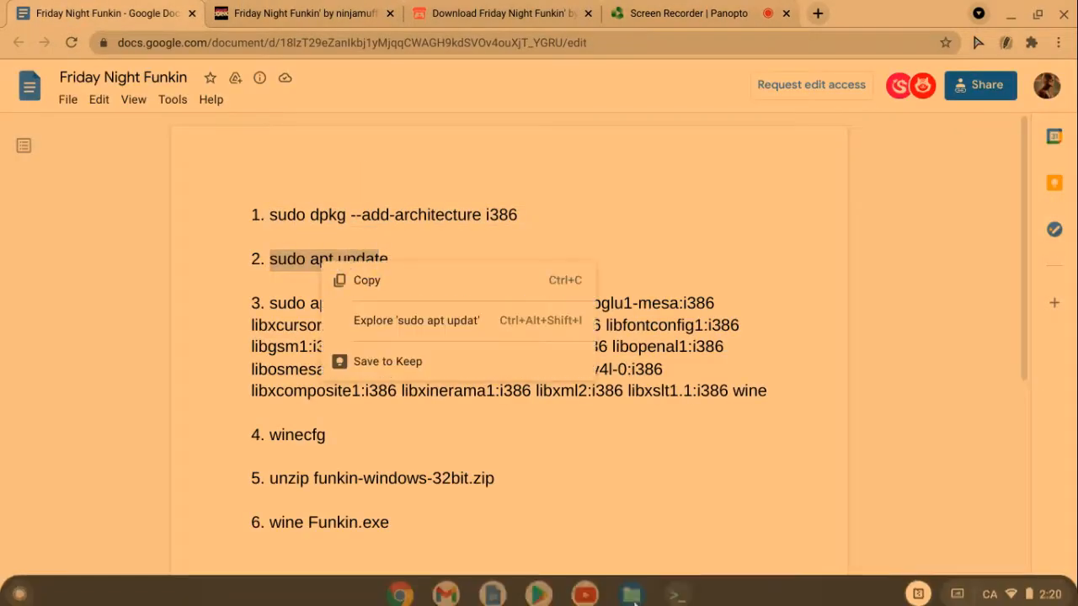
left_click(677, 592)
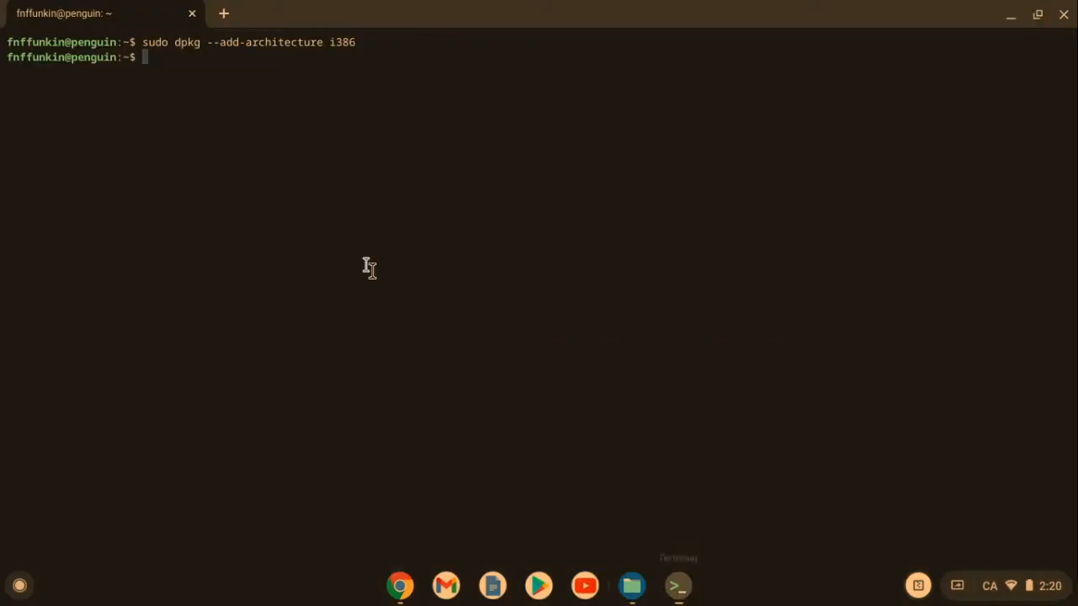
Run sudo apt update in the Terminal; all packages report up to date
type("sudo a")
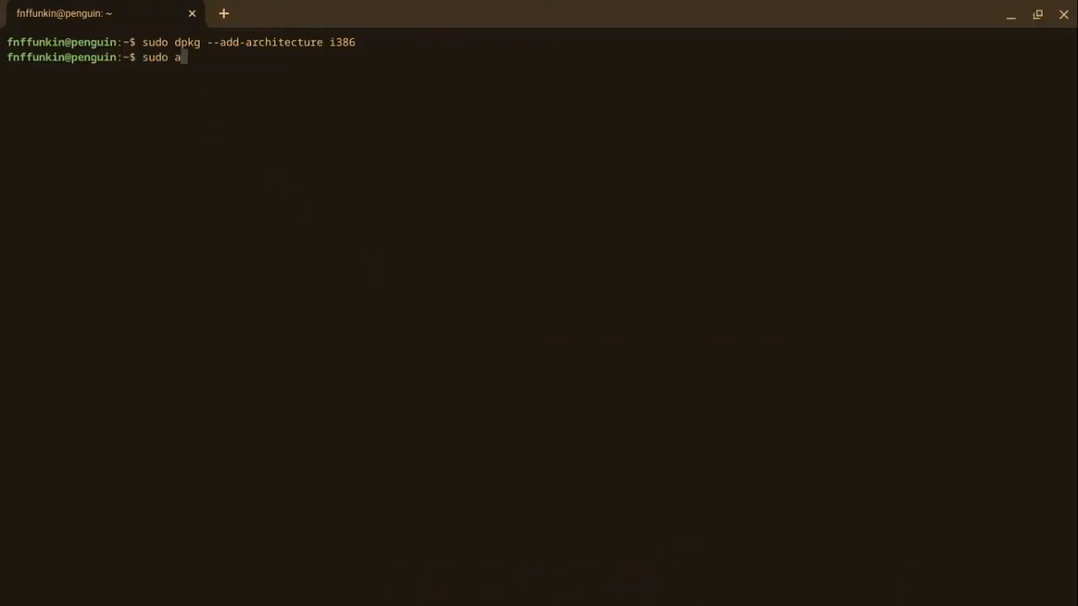
type("pt update")
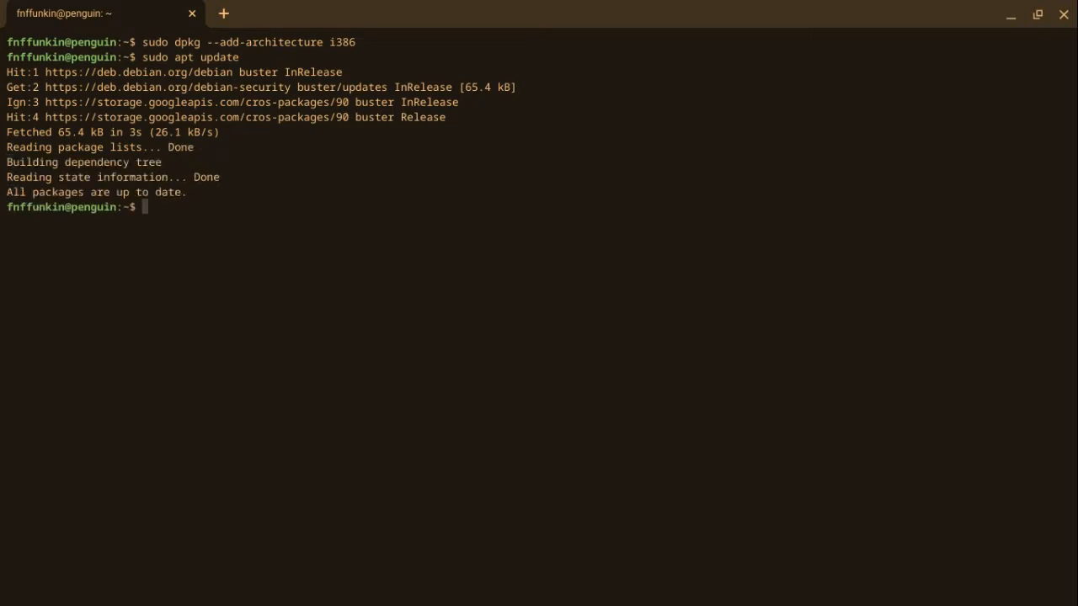
mouse_move(956, 6)
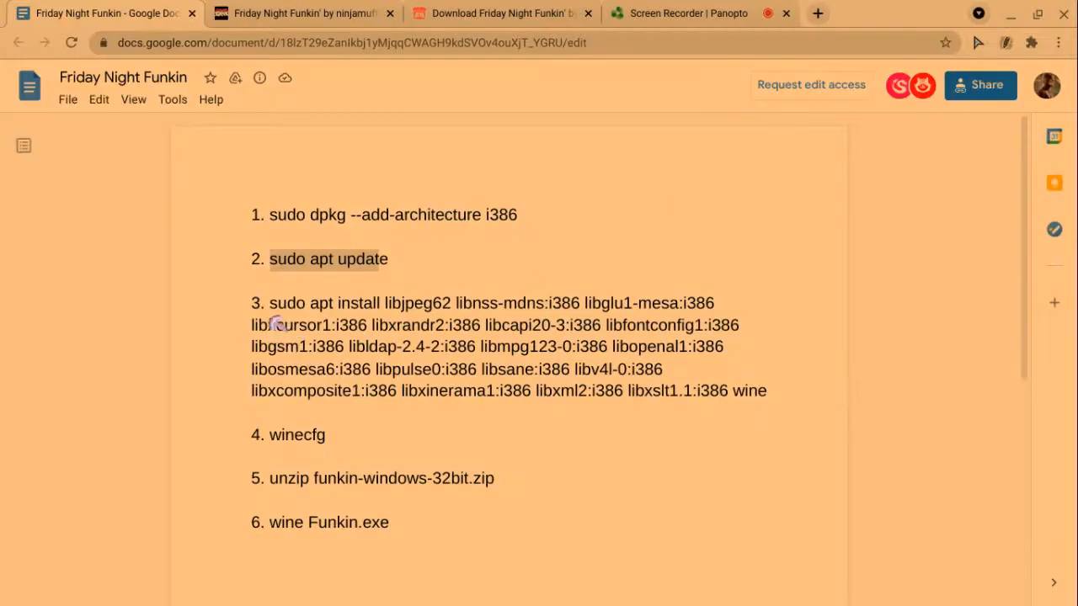
Select the whole sudo apt install command for the i386 libraries and wine
left_click_drag(270, 303, 766, 412)
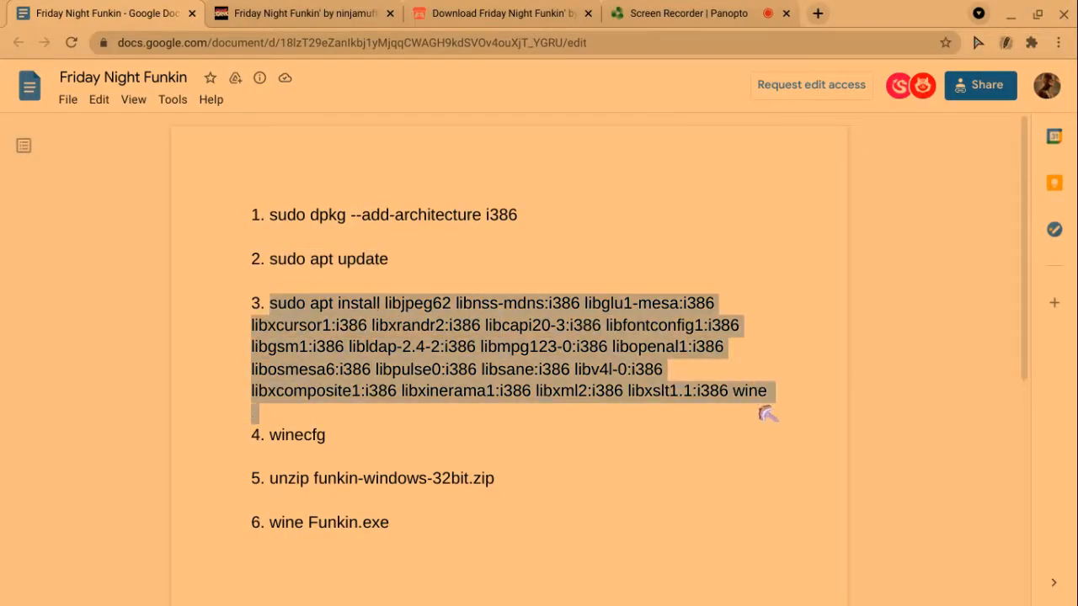
left_click(766, 391)
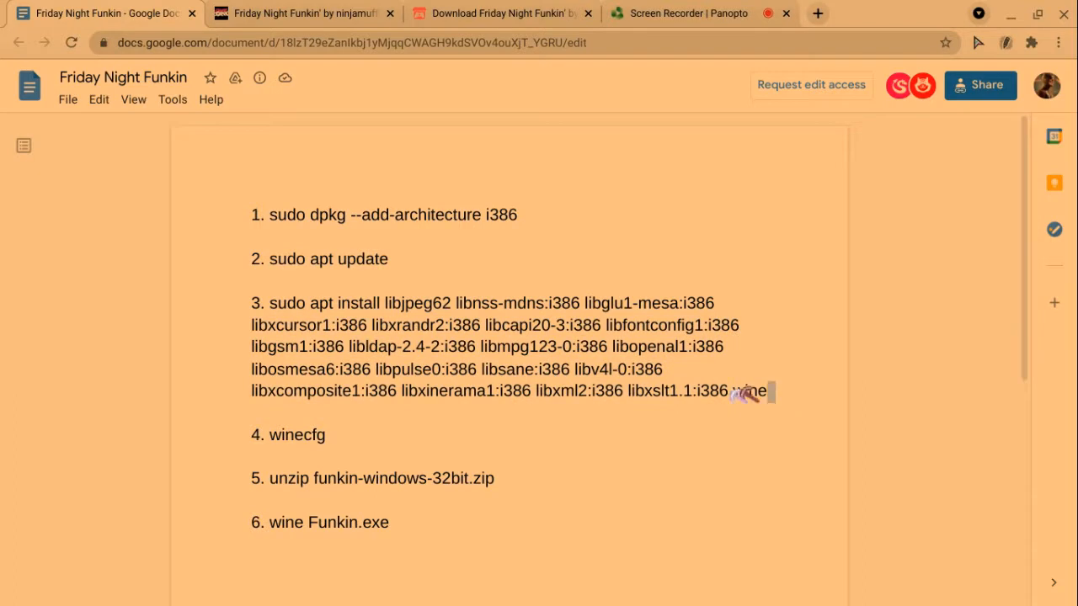
left_click_drag(766, 390, 272, 303)
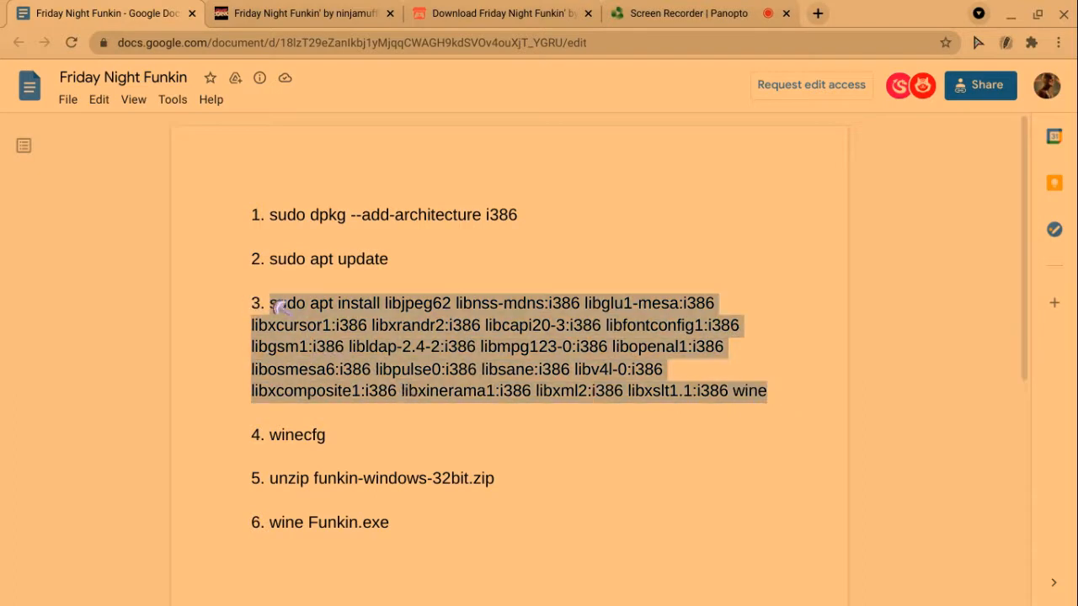
mouse_move(630, 585)
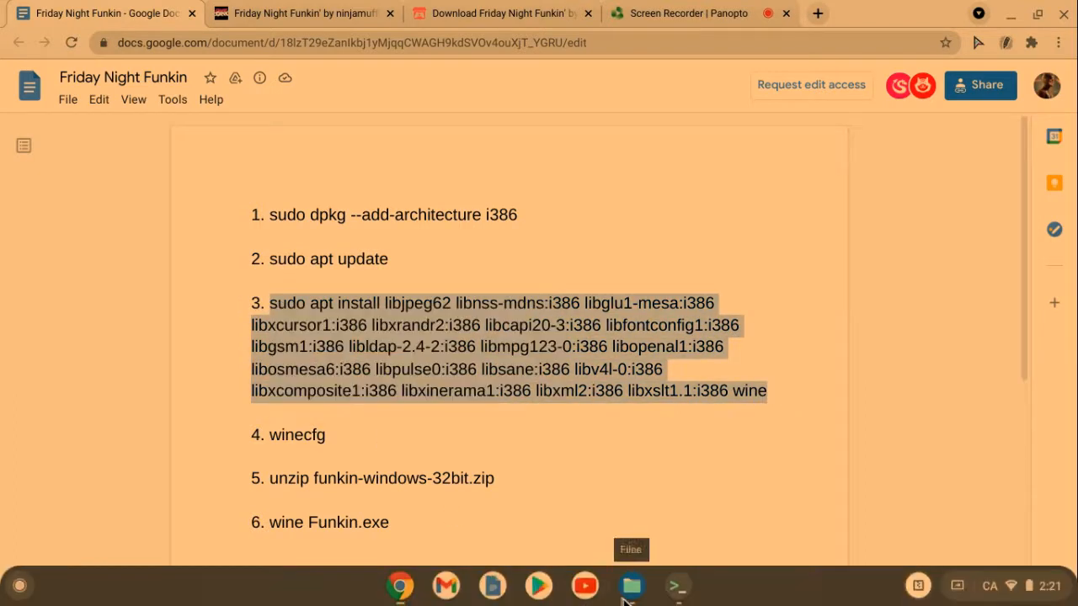
Run the pasted apt install command for the i386 libraries and wine, then select winecfg in the doc
left_click(677, 586)
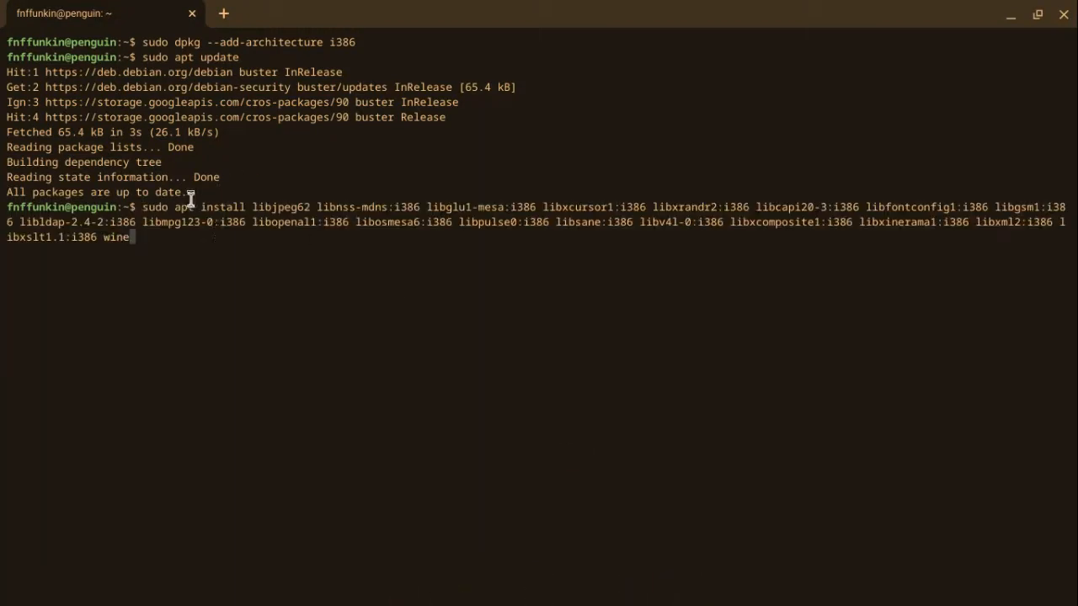
key("Return")
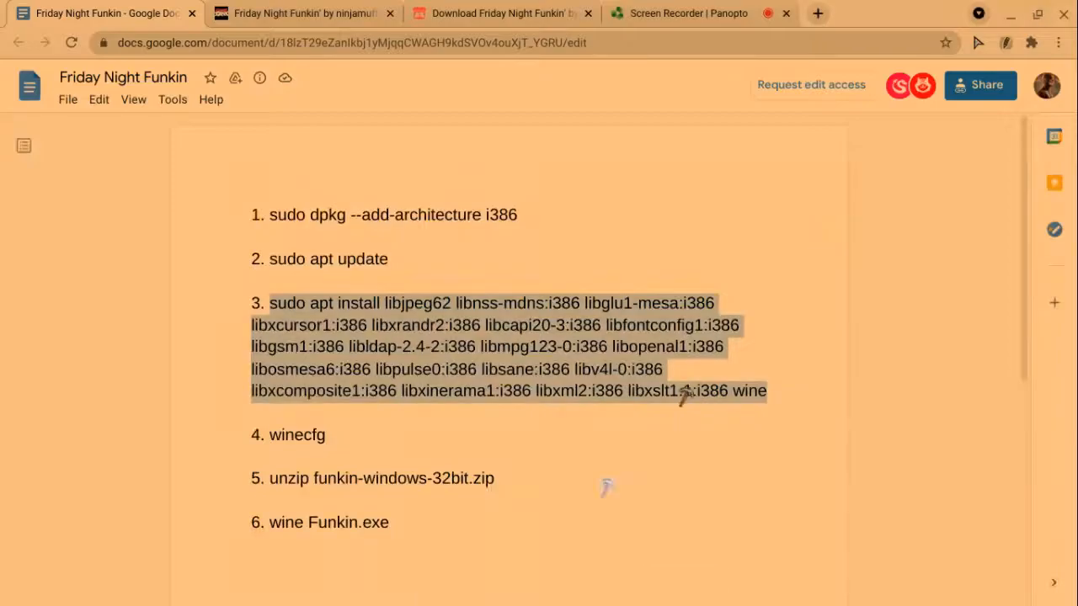
double_click(296, 434)
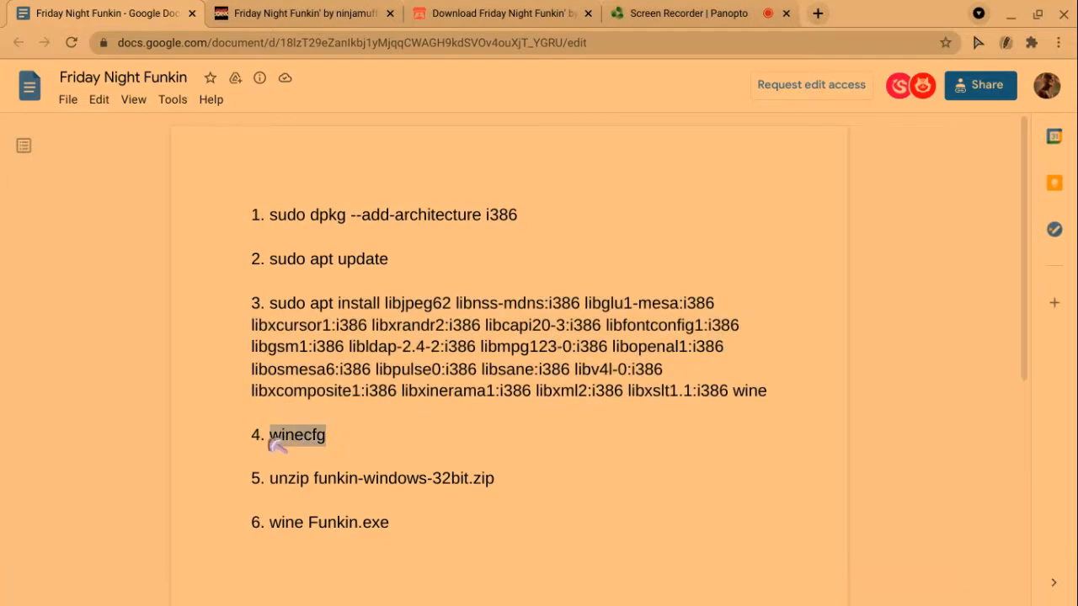
Copy winecfg from the notes, run it in Terminal and confirm the Wine configuration dialog
right_click(296, 434)
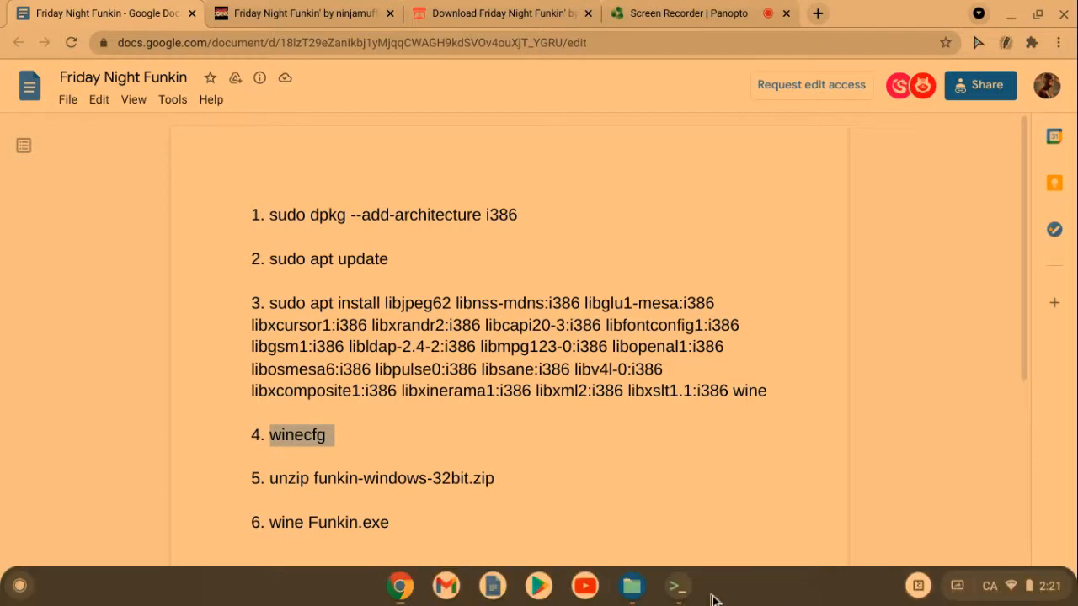
left_click(676, 586)
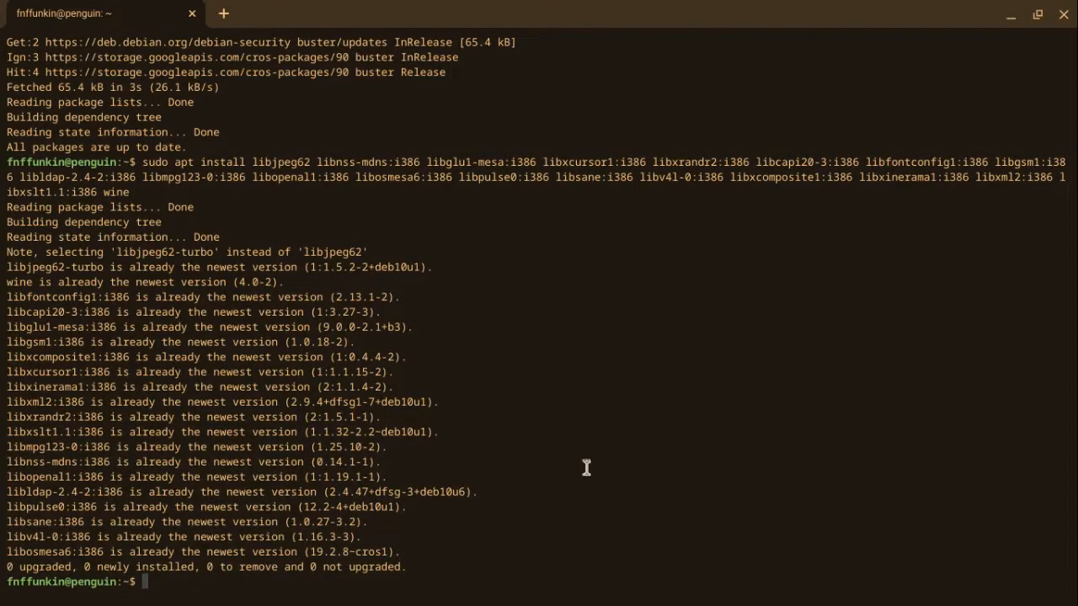
type("winecfg")
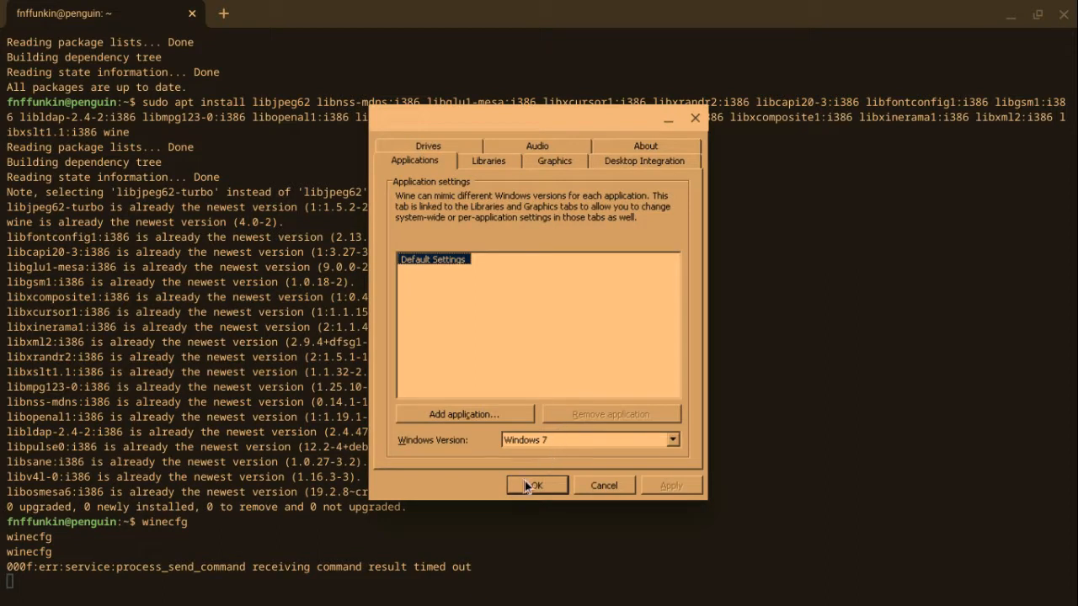
left_click(535, 485)
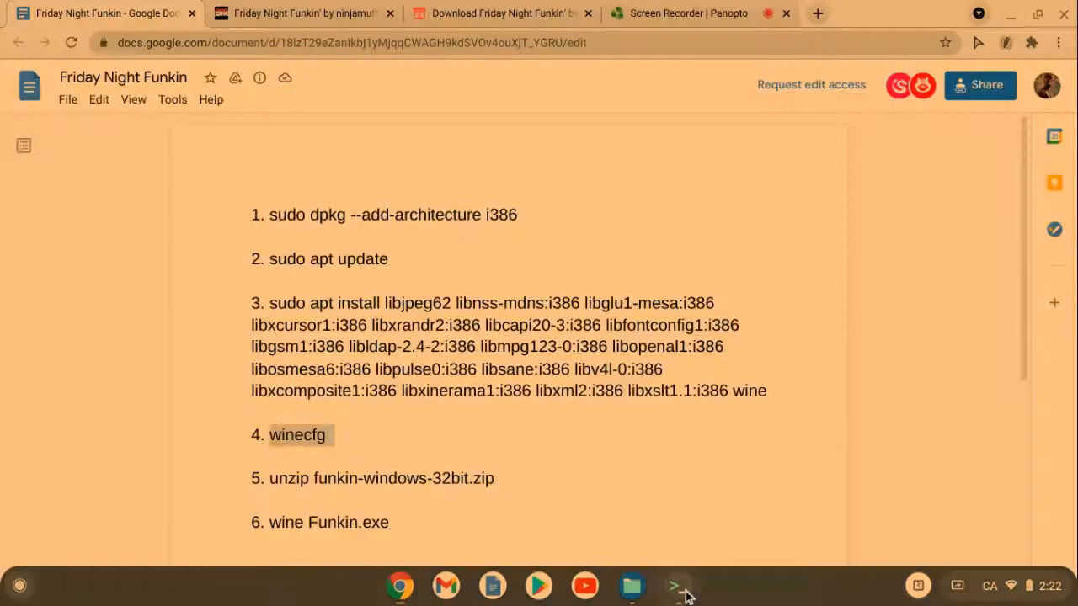
Set Wine's emulated Windows version to Windows 10 and review the Graphics settings
left_click(677, 585)
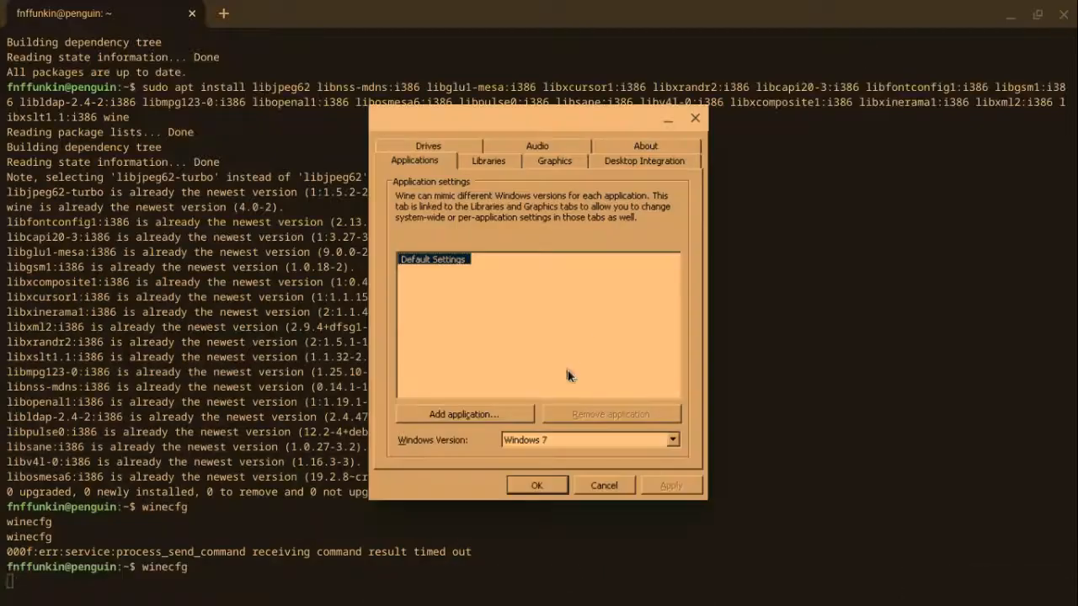
left_click(670, 439)
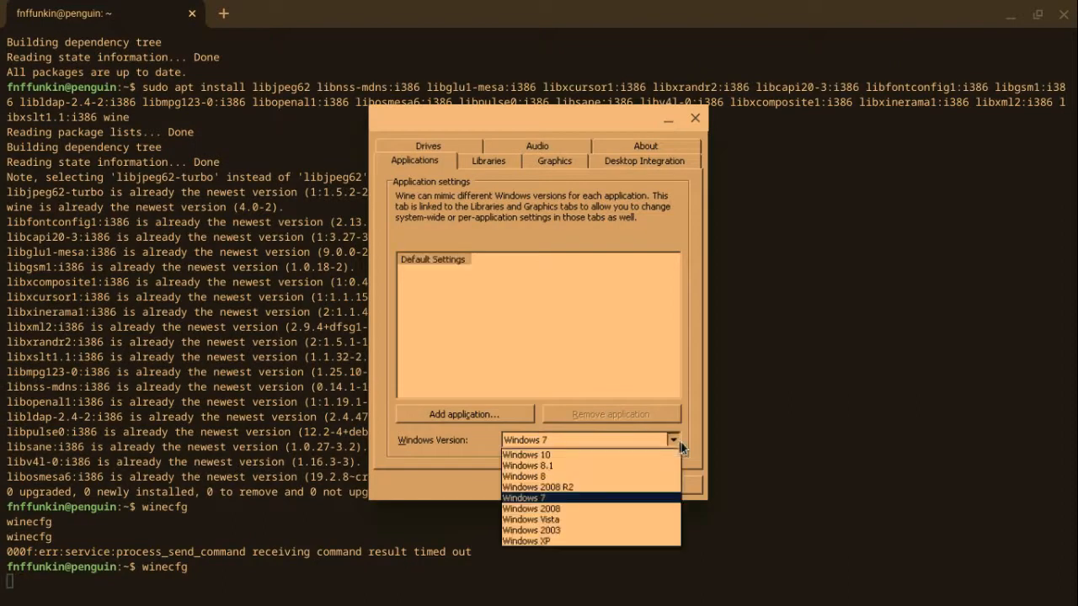
left_click(525, 455)
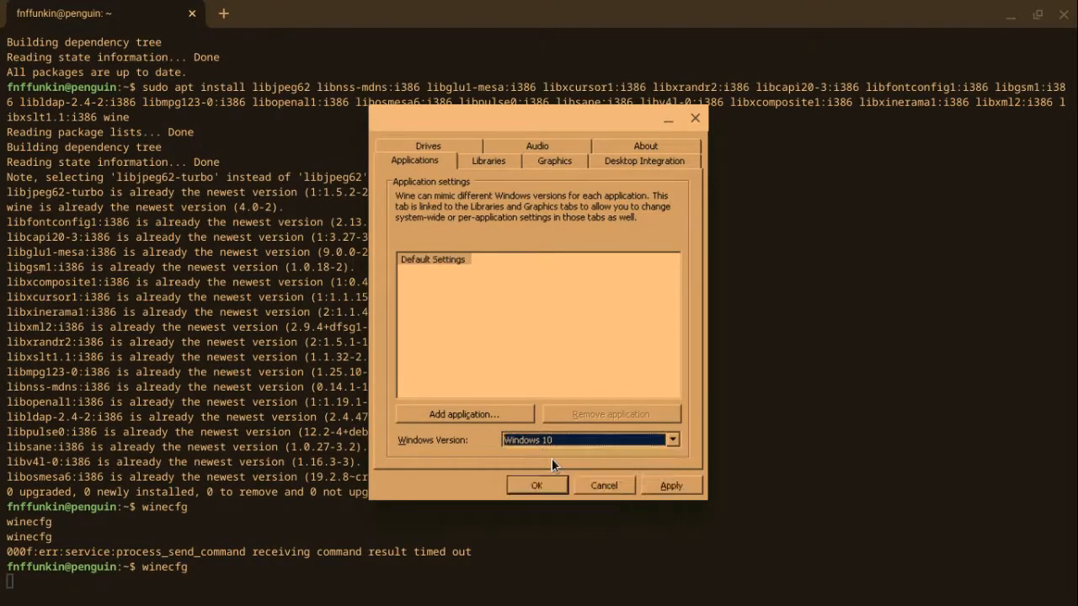
left_click(554, 161)
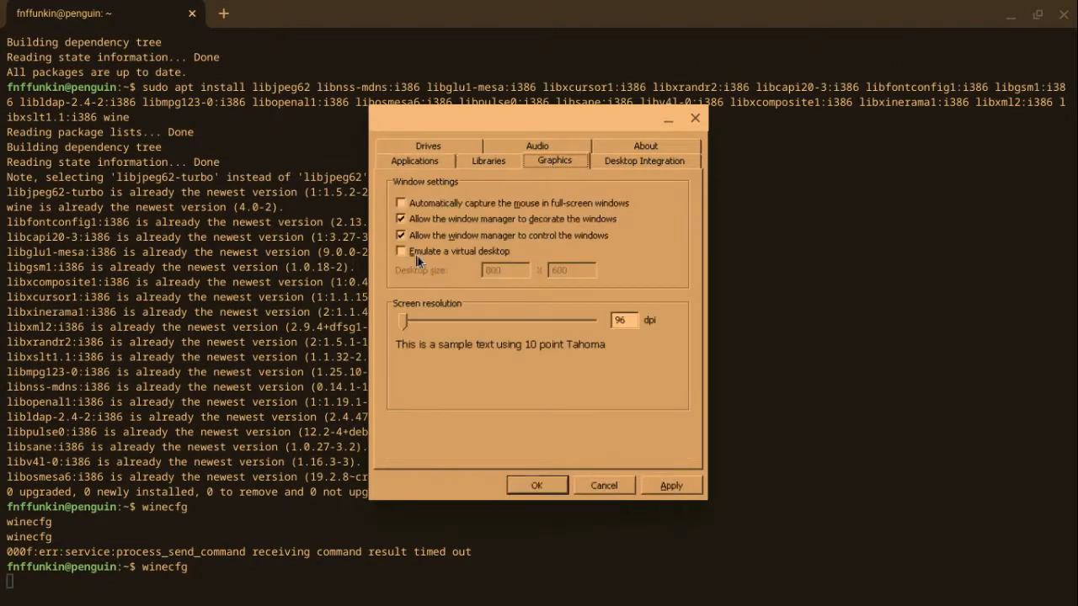
left_click(414, 161)
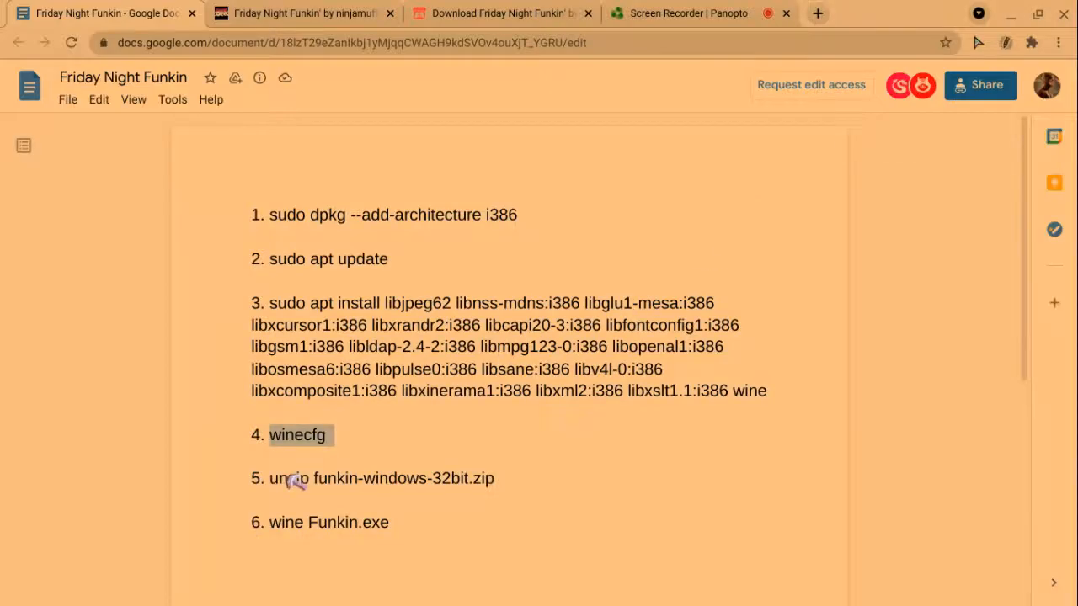
Copy and run 'unzip funkin-windows-32bit.zip'; it fails as an invalid archive
double_click(286, 478)
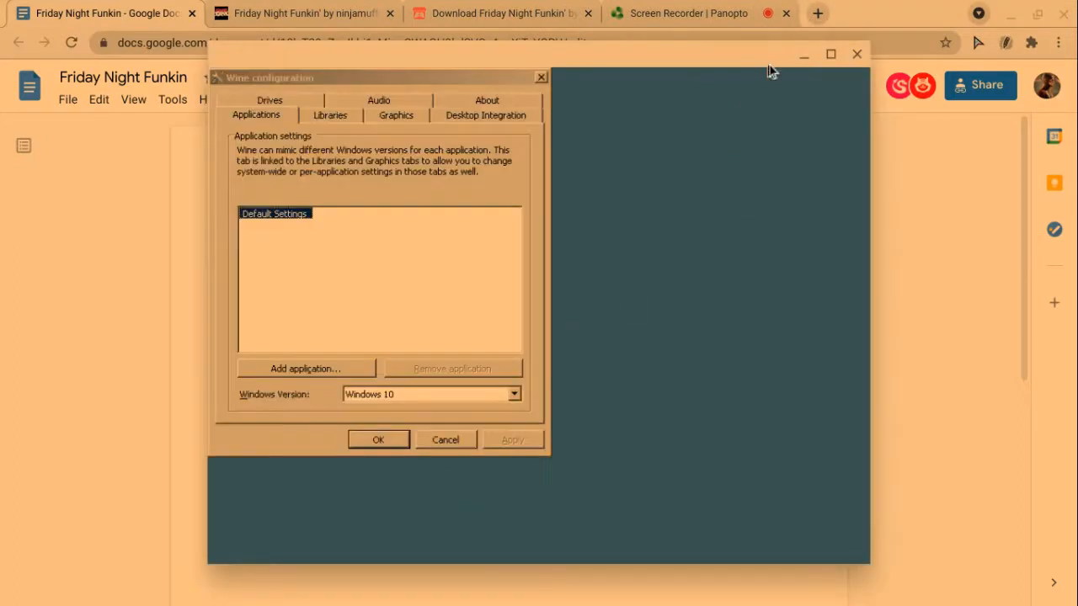
left_click(444, 439)
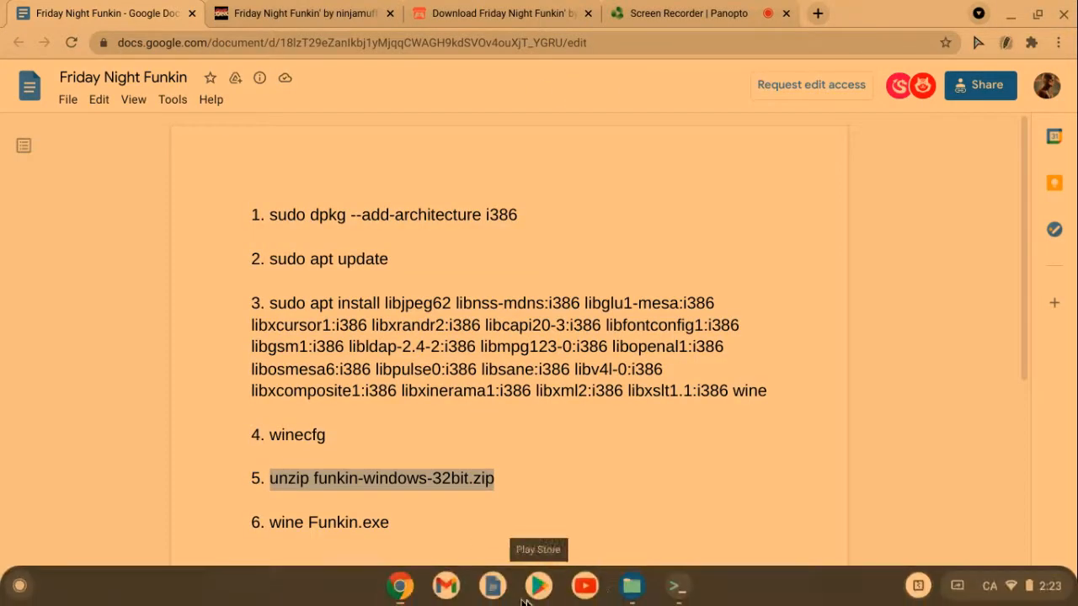
right_click(381, 478)
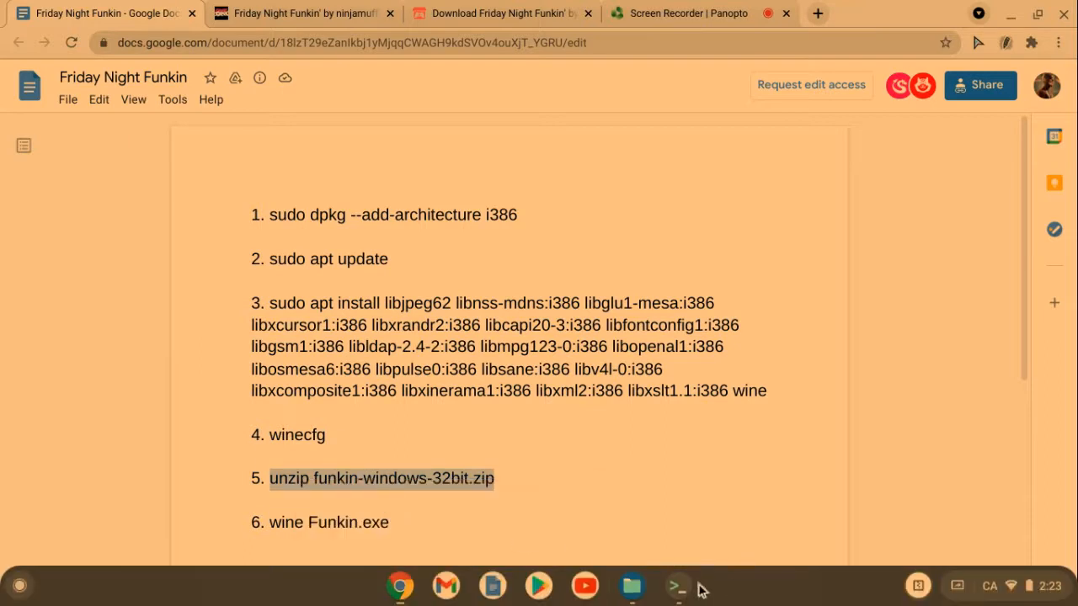
left_click(677, 586)
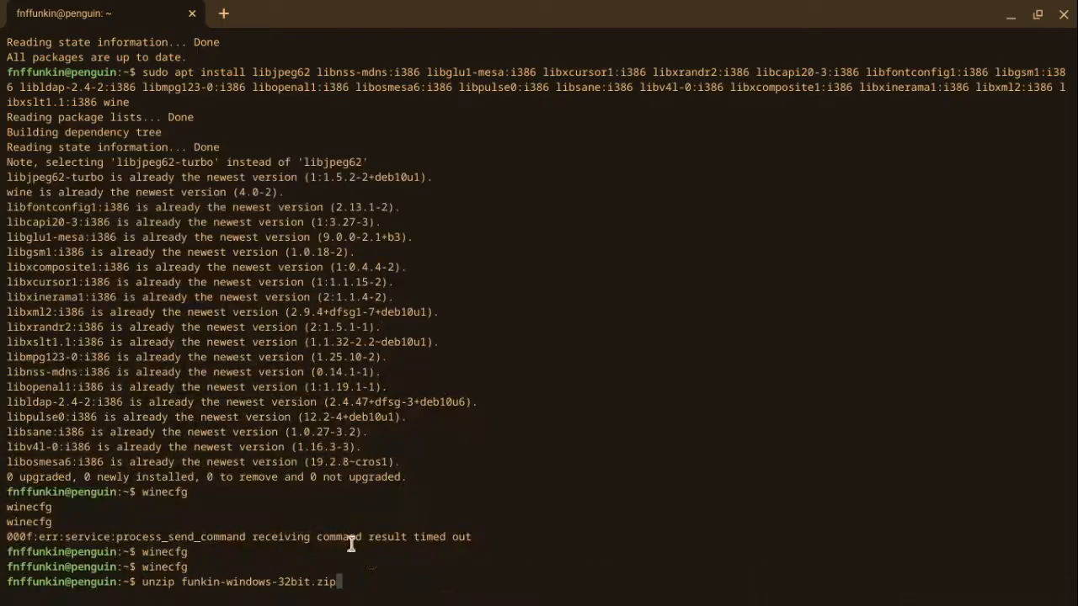
key("Return")
type("wine Funkin.exe")
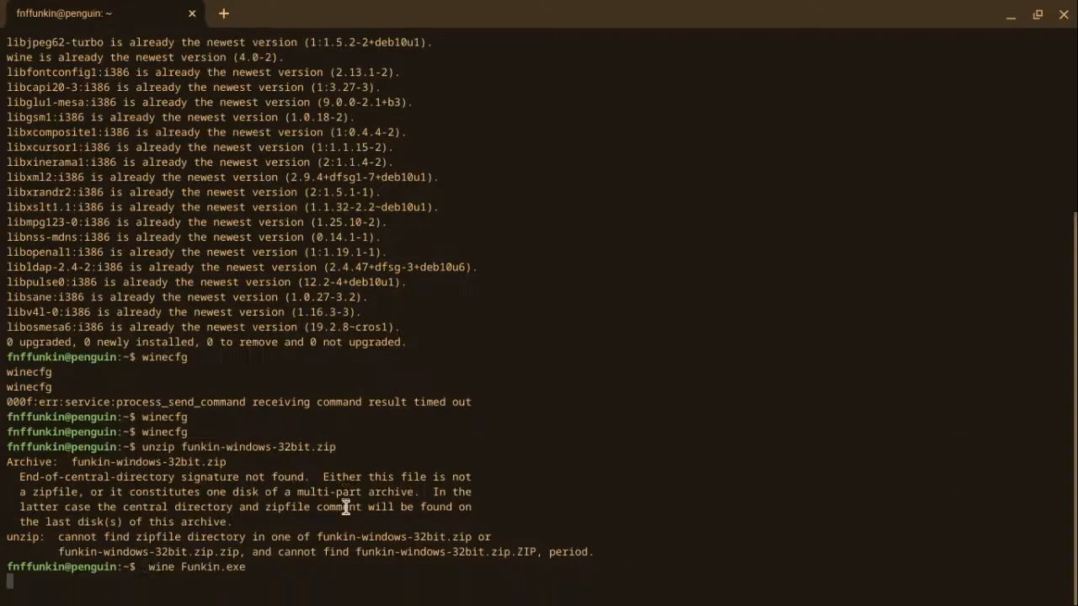
mouse_move(354, 520)
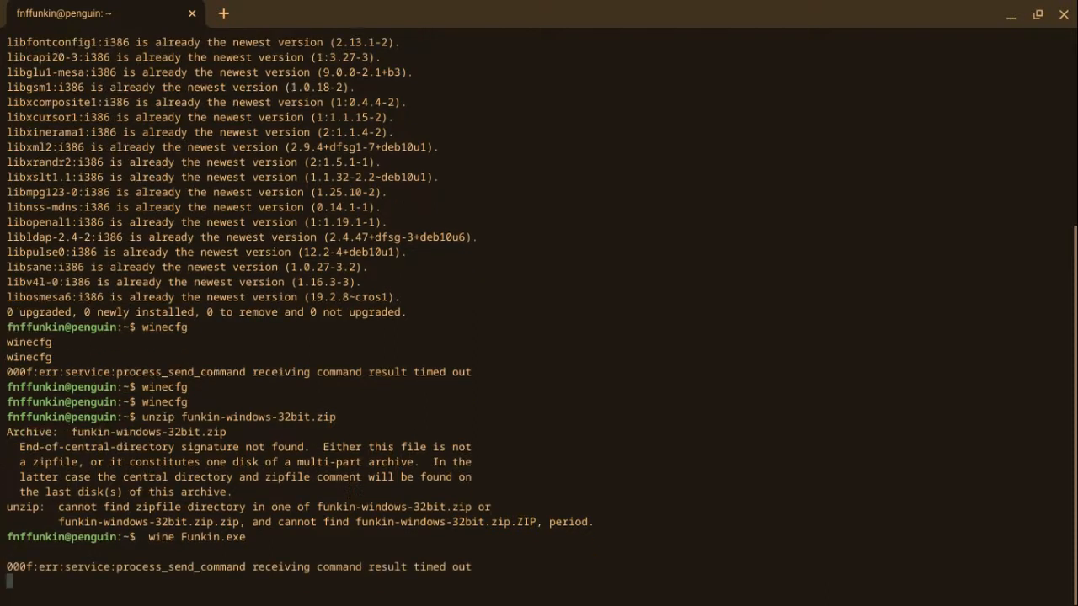
mouse_move(1023, 23)
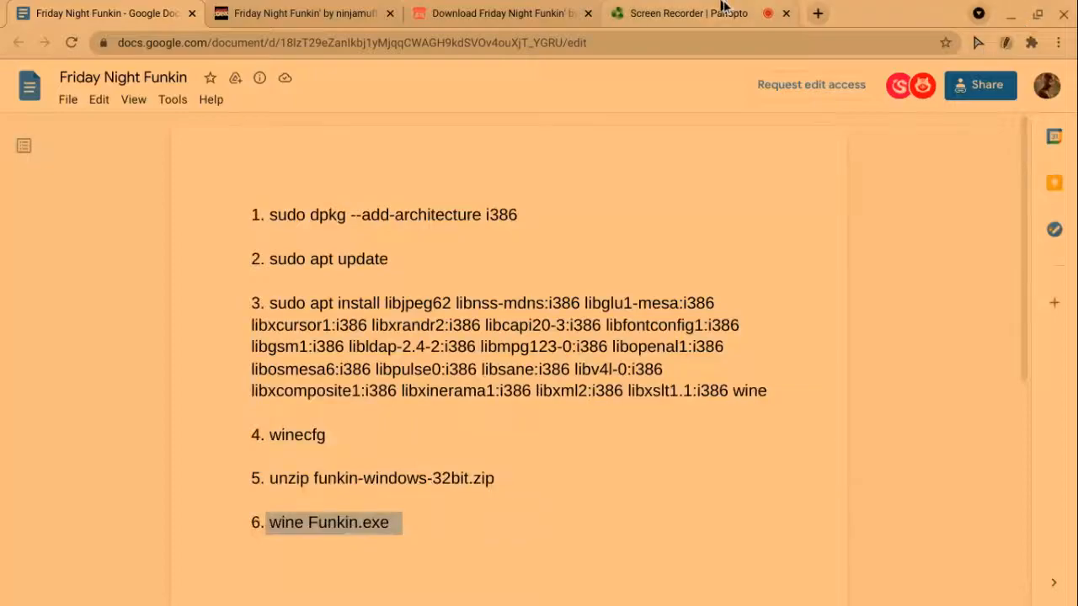
Switch Chrome to the Panopto Screen Recorder page showing the running recording
left_click(687, 14)
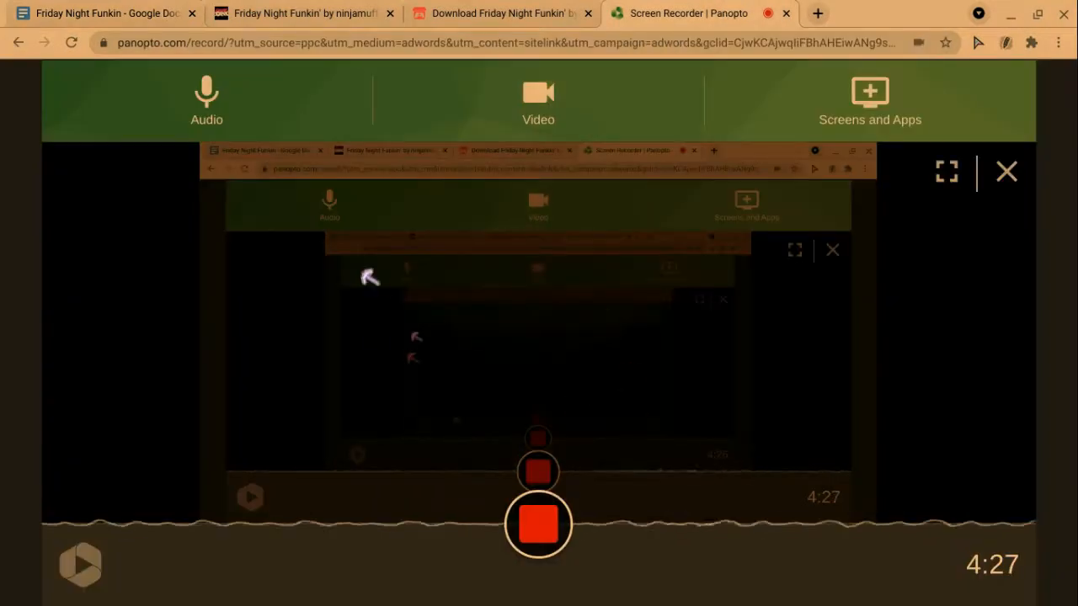
left_click(677, 586)
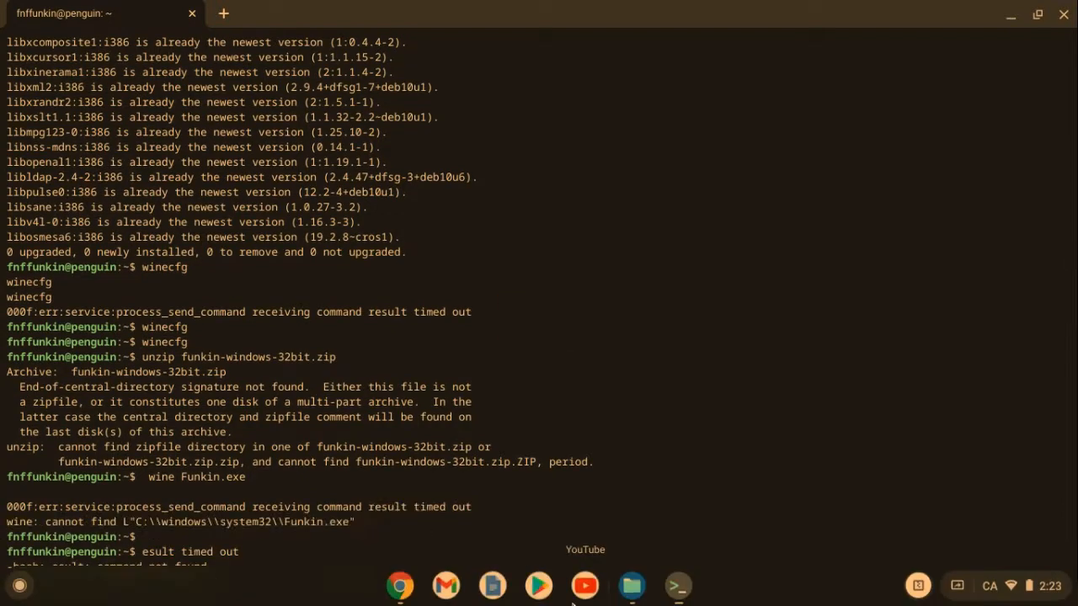
mouse_move(444, 586)
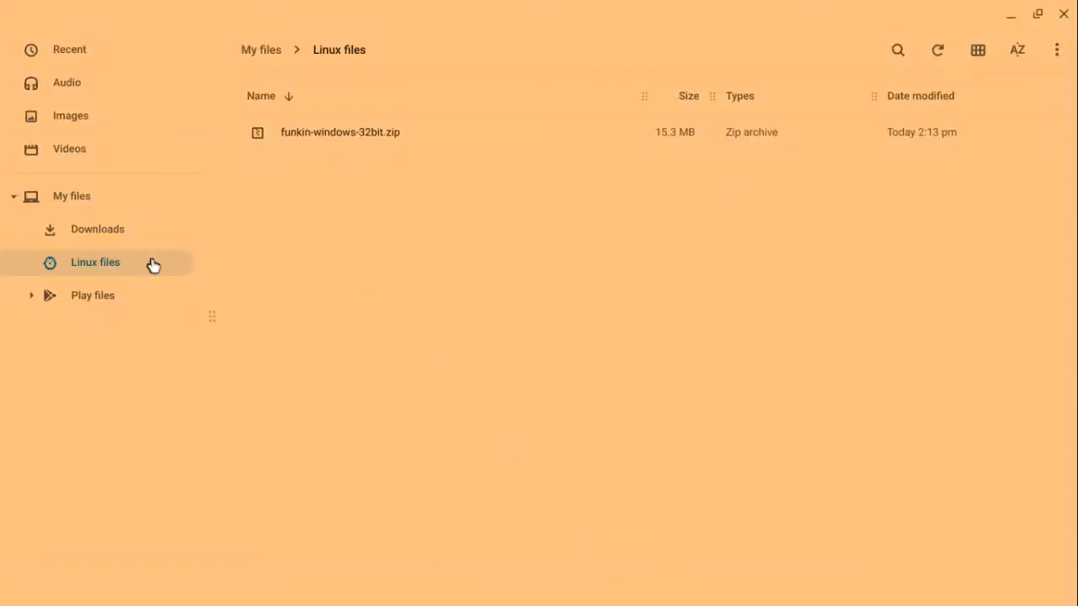
mouse_move(303, 118)
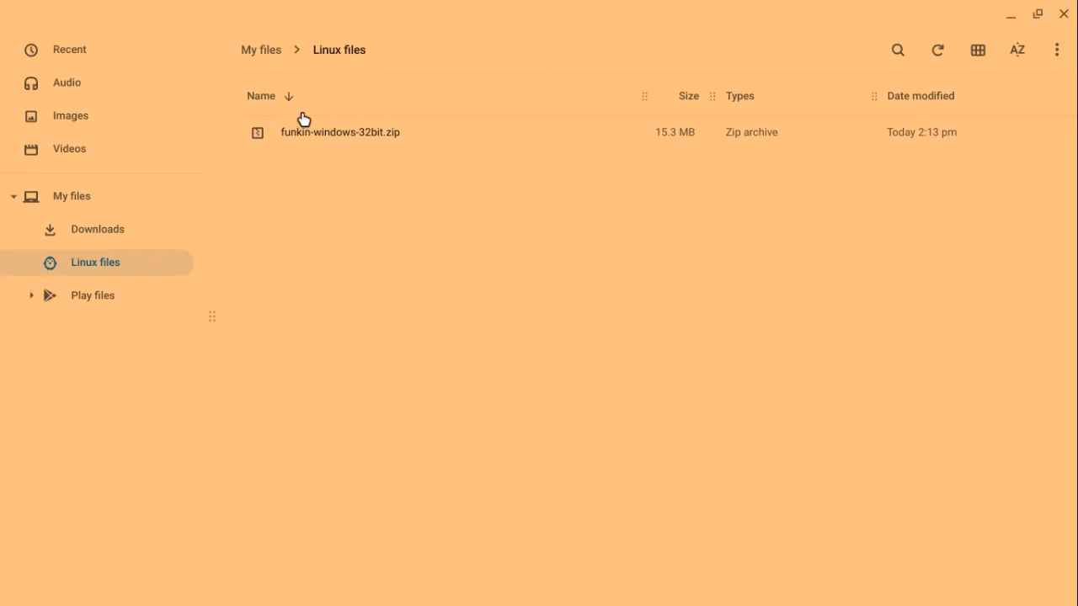
Open funkin-windows-32bit.zip from the Linux files folder
double_click(340, 131)
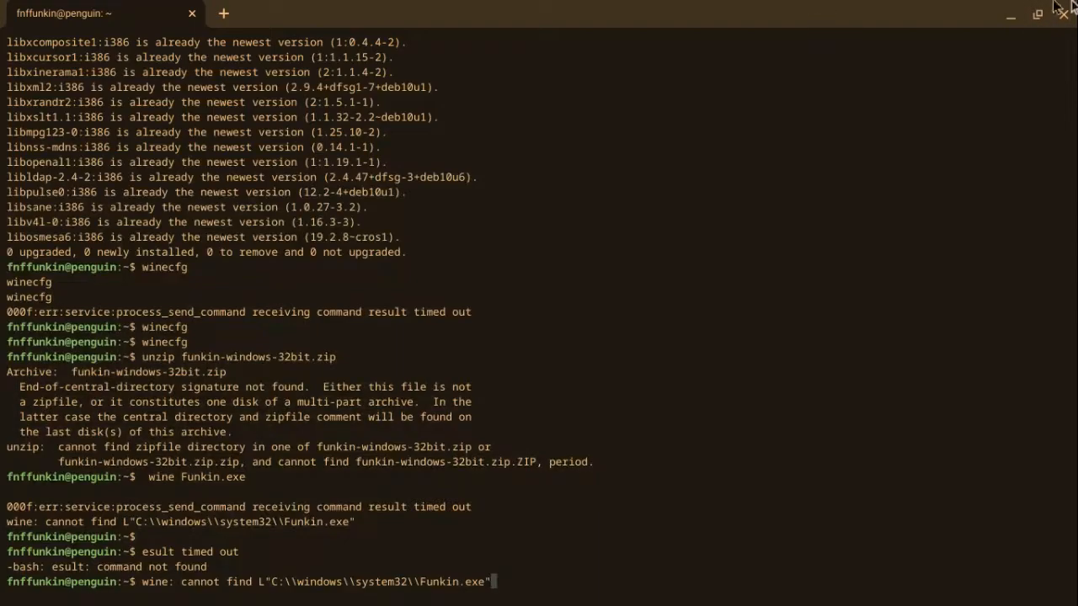
Close the Linux terminal window and confirm Leave to discard the session
left_click(1064, 14)
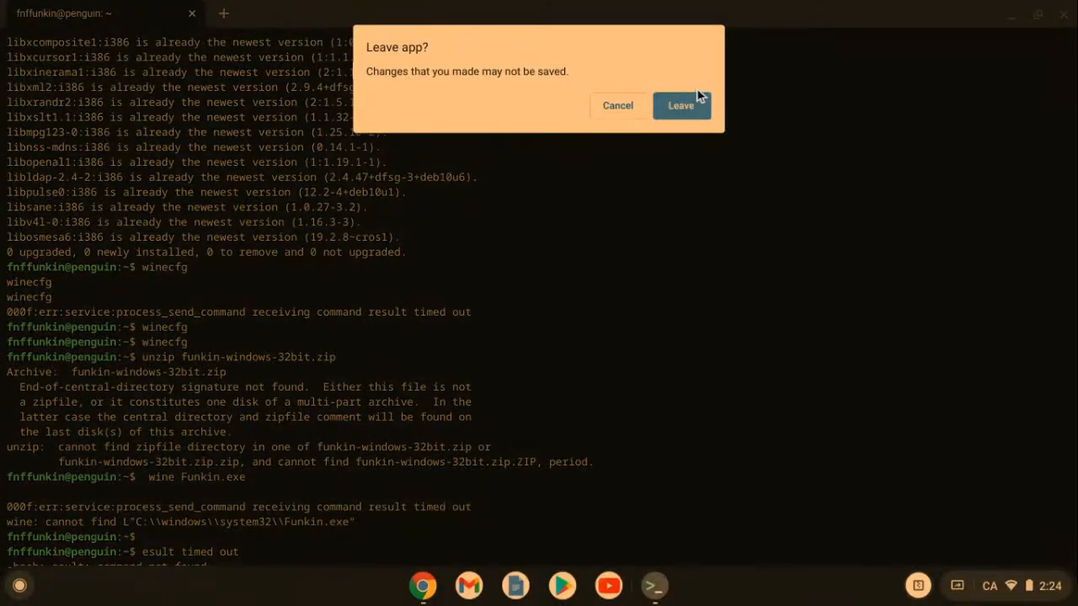
left_click(680, 105)
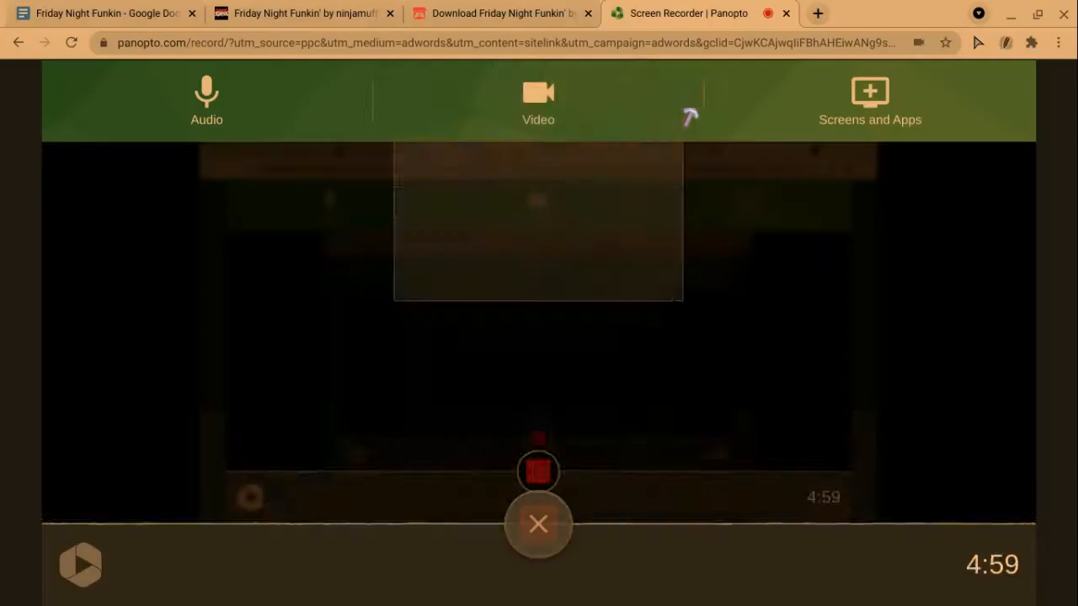
left_click(538, 524)
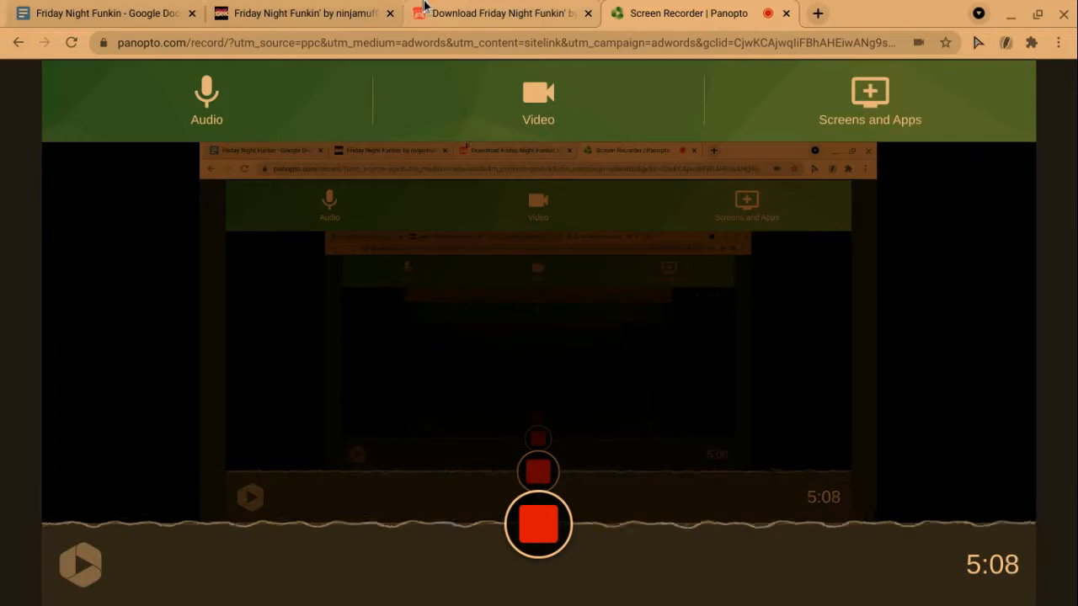
Return to the browser via the notes document and recorder page, ending on a new tab
left_click(101, 13)
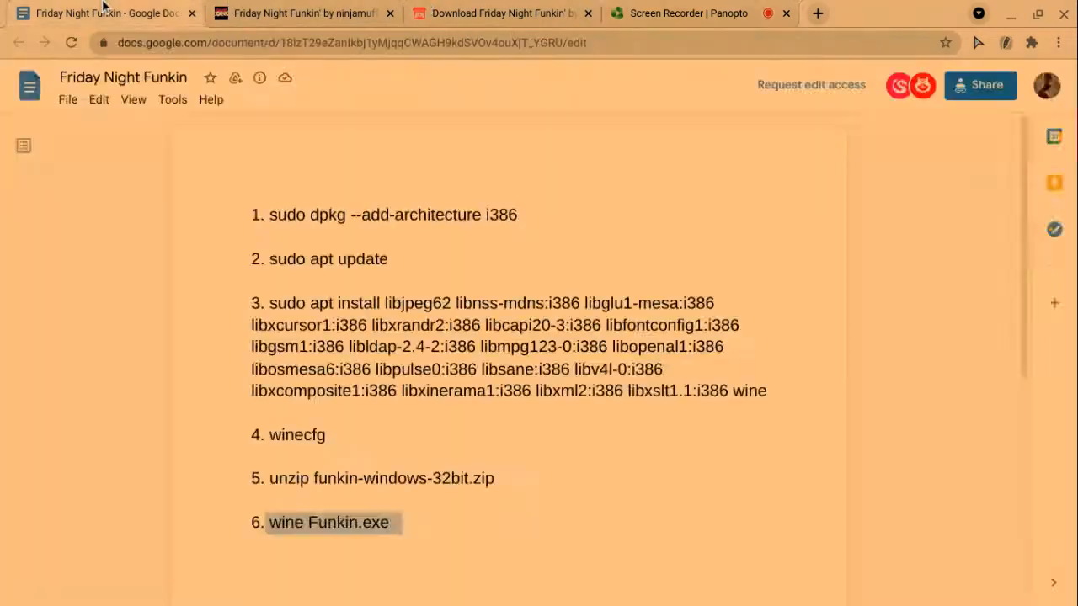
left_click(687, 13)
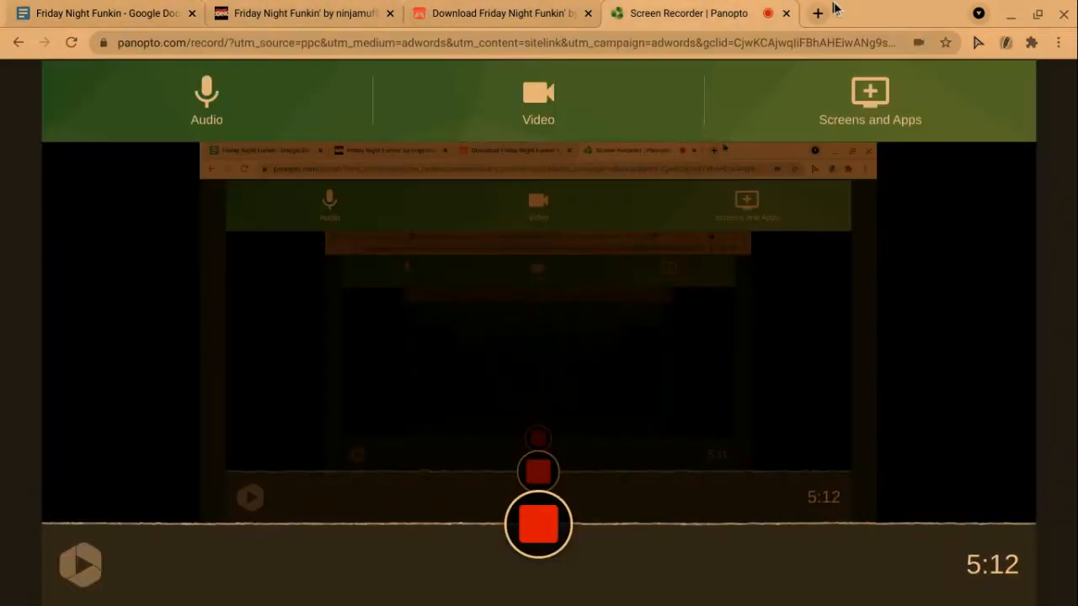
left_click(817, 14)
type("new")
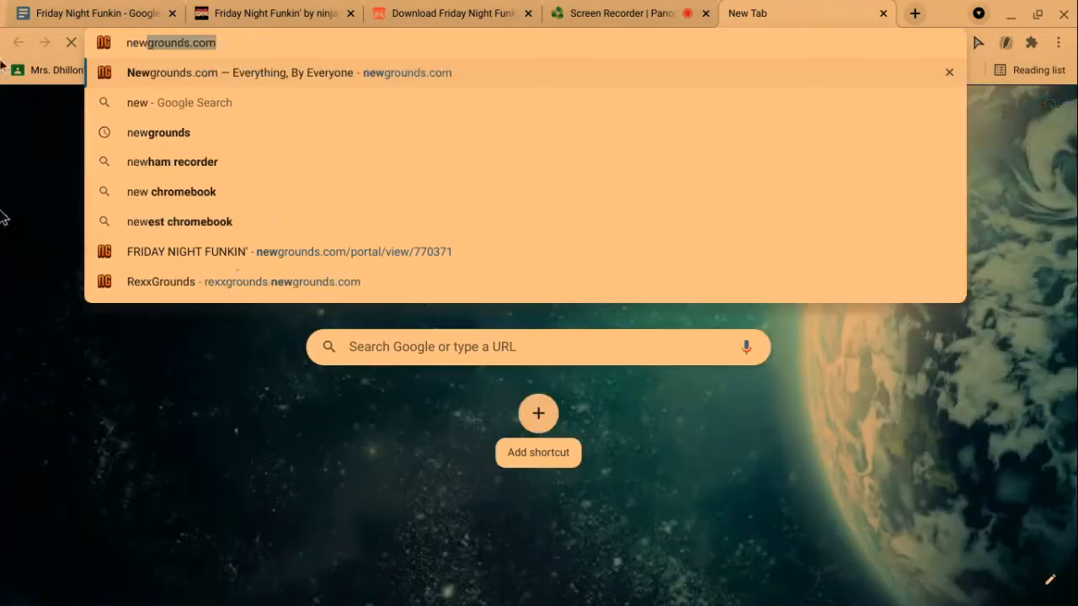
Go to newgrounds.com as the alternative place to play Friday Night Funkin
left_click(288, 251)
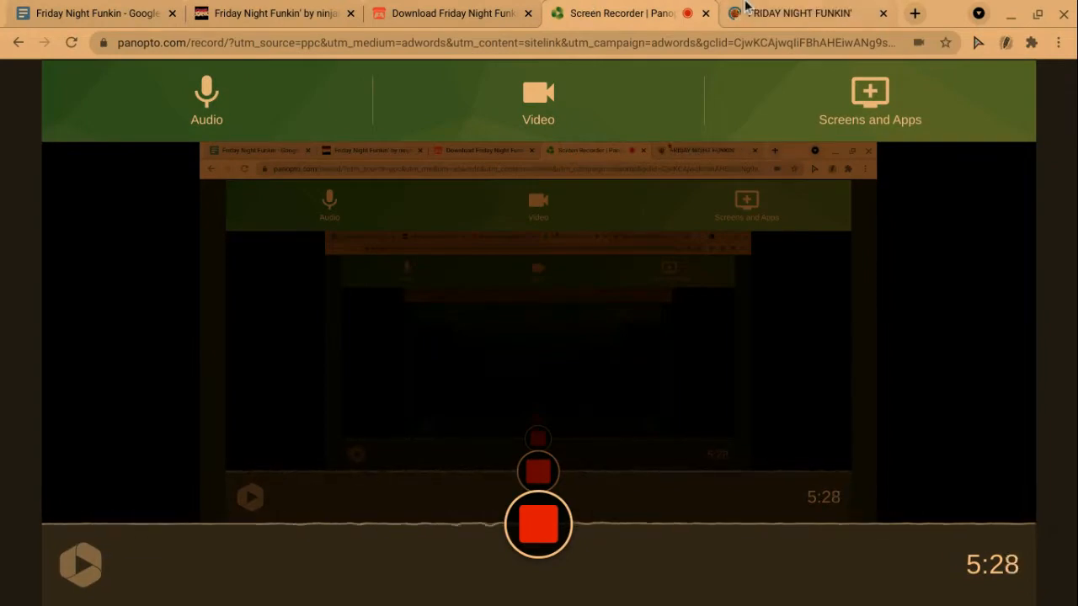
left_click(882, 14)
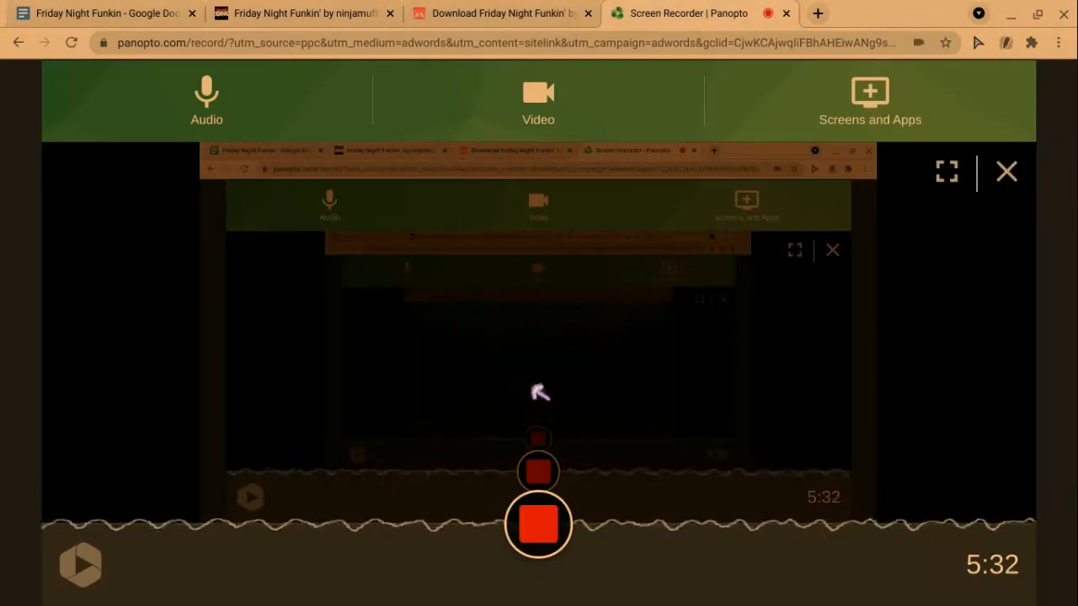